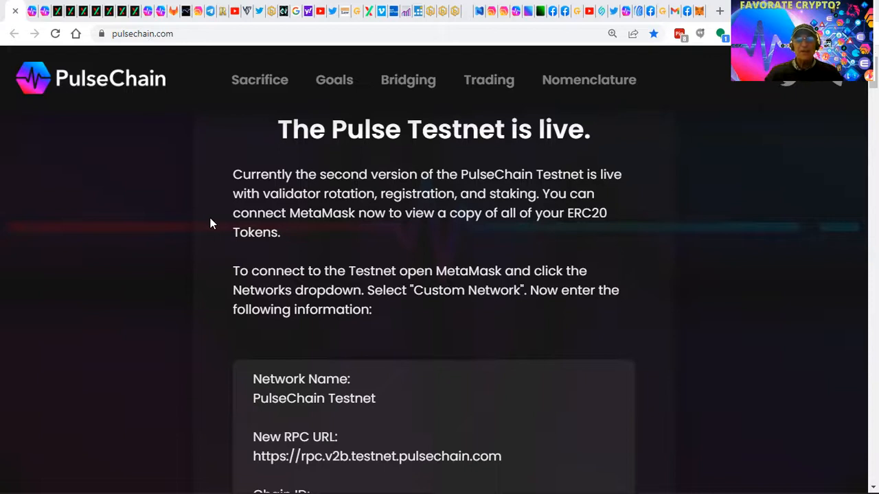
Select the testnet faucet address and bring up the MetaMask wallet over the page.
{"action": "scroll", "scroll_direction": "down", "scroll_amount": 3}
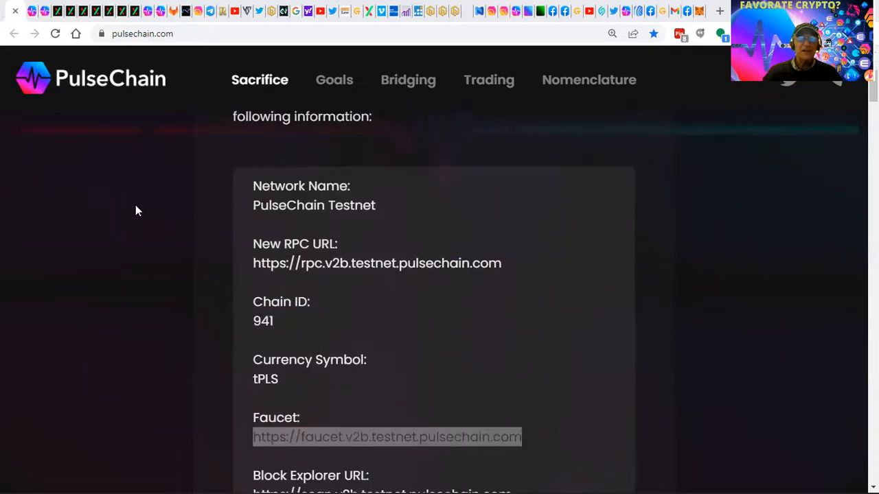
{"action": "double_click", "coordinate": [387, 437]}
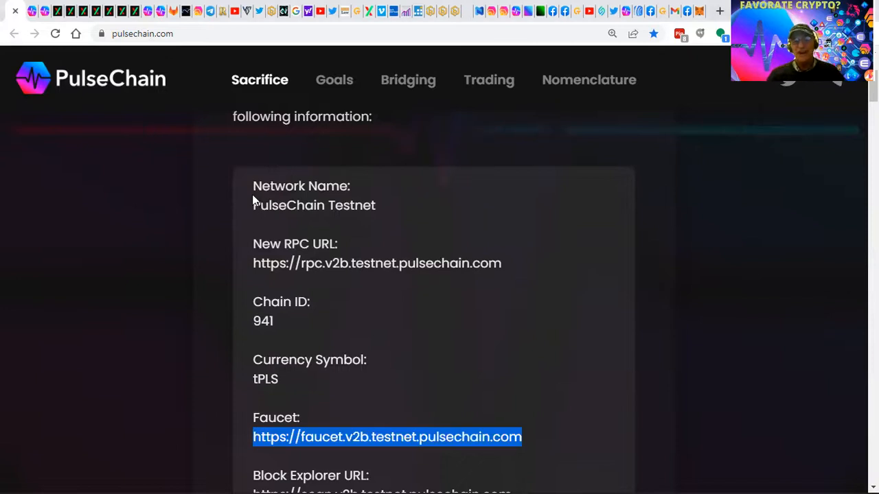
{"action": "mouse_move", "coordinate": [328, 220]}
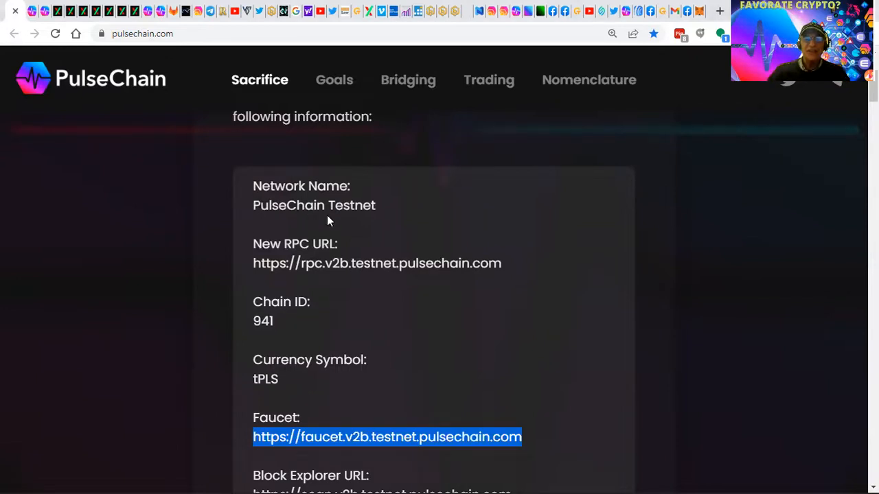
{"action": "mouse_move", "coordinate": [299, 272]}
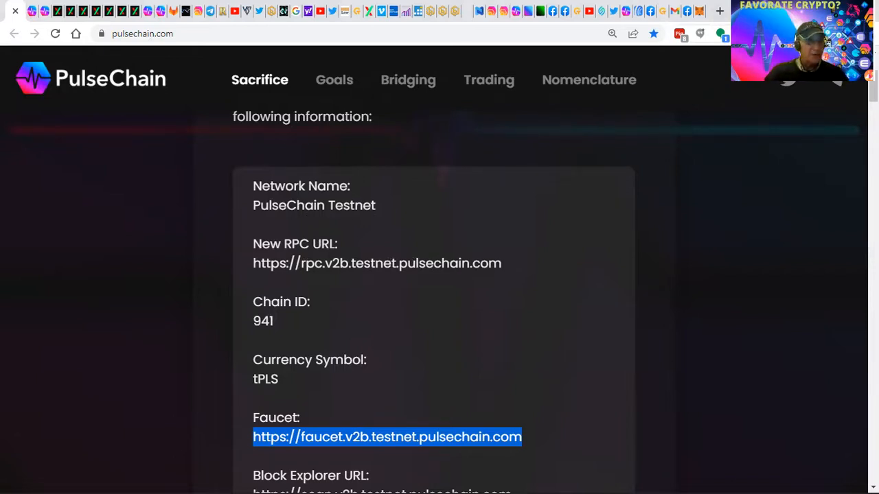
{"action": "left_click", "coordinate": [720, 33]}
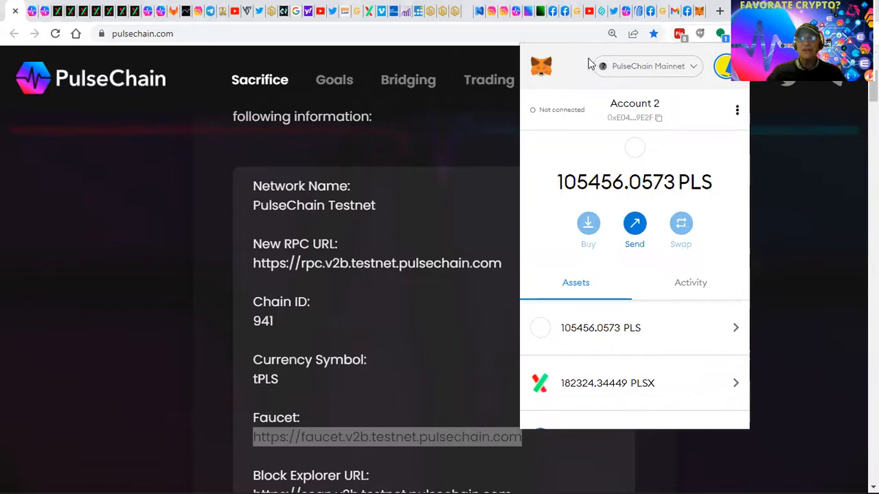
Switch the wallet to Ethereum Mainnet, then start adding a custom network.
{"action": "left_click", "coordinate": [647, 66]}
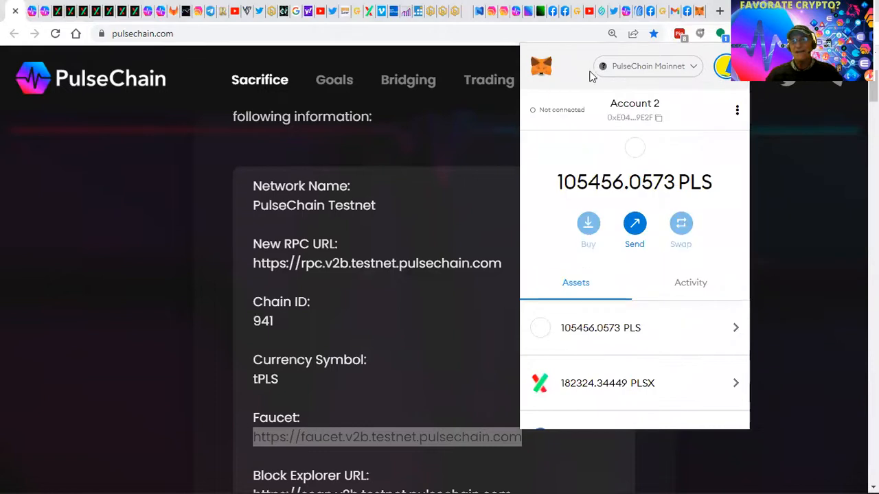
{"action": "left_click", "coordinate": [646, 66]}
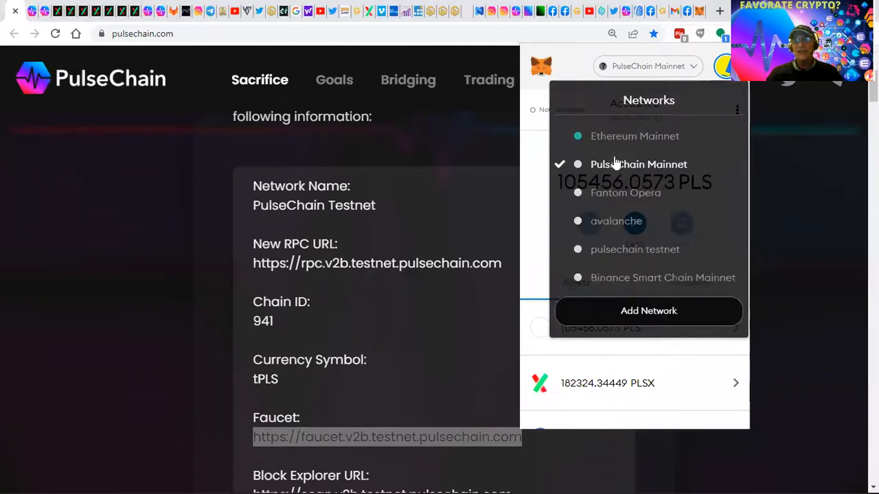
{"action": "left_click", "coordinate": [635, 136]}
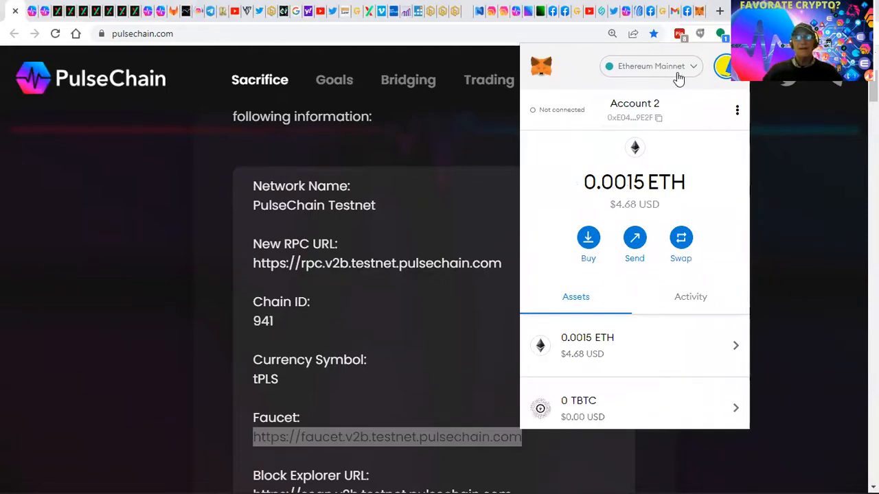
{"action": "left_click", "coordinate": [649, 65]}
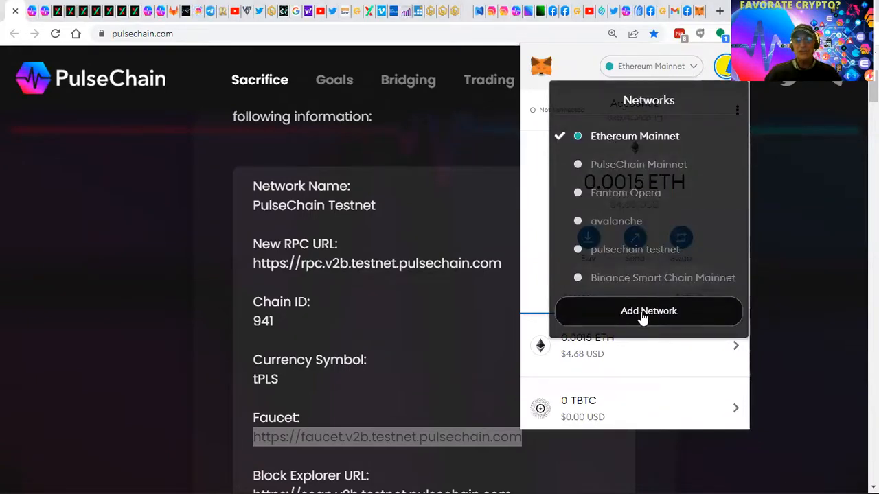
{"action": "left_click", "coordinate": [648, 310]}
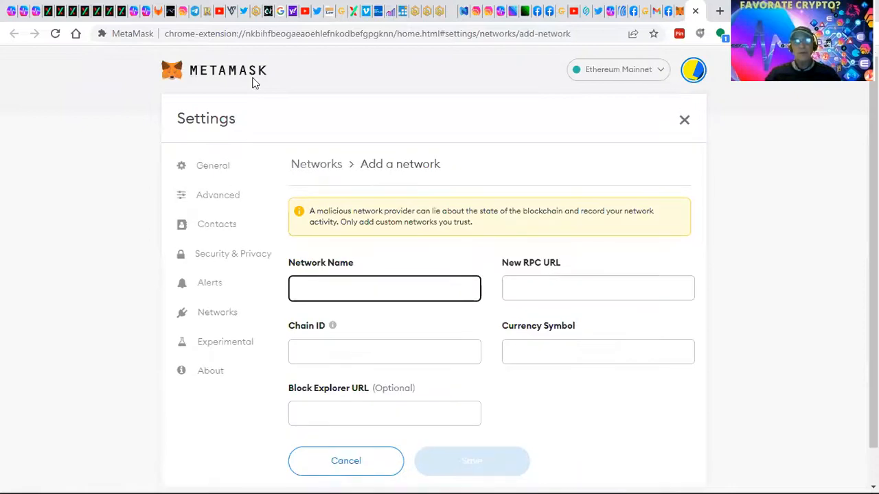
Bring up the PulseX site's pending request to switch the wallet network.
{"action": "left_click", "coordinate": [384, 289]}
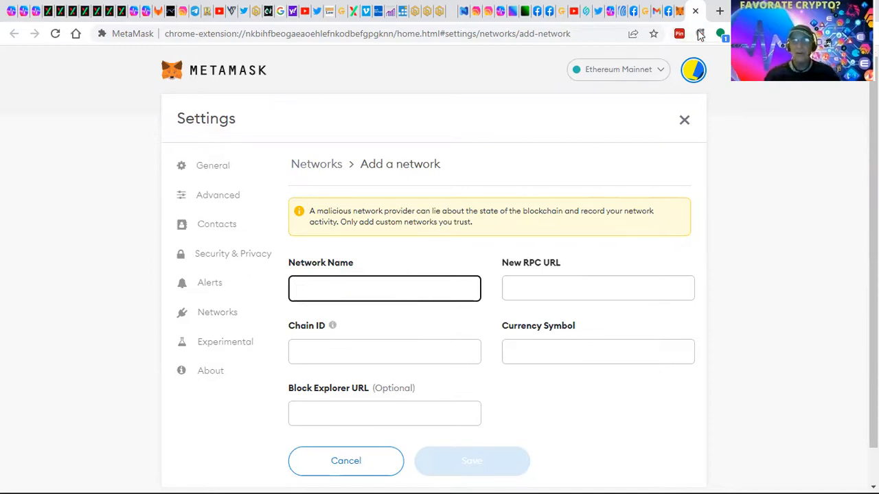
{"action": "left_click", "coordinate": [384, 288]}
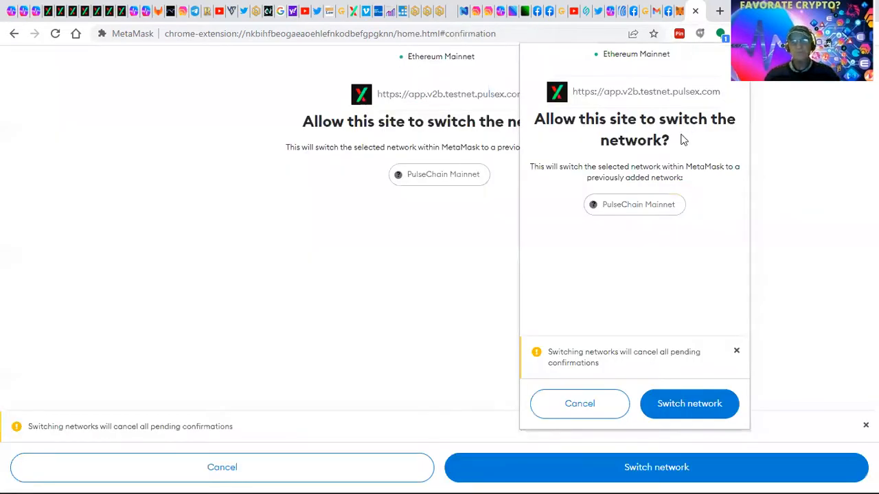
{"action": "mouse_move", "coordinate": [645, 423]}
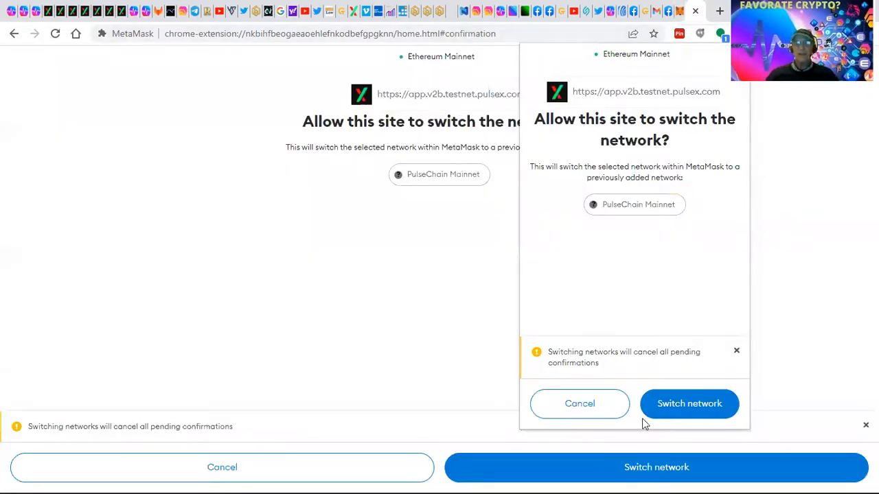
Decline the site's switch request and move the wallet to PulseChain Mainnet manually.
{"action": "left_click", "coordinate": [579, 404]}
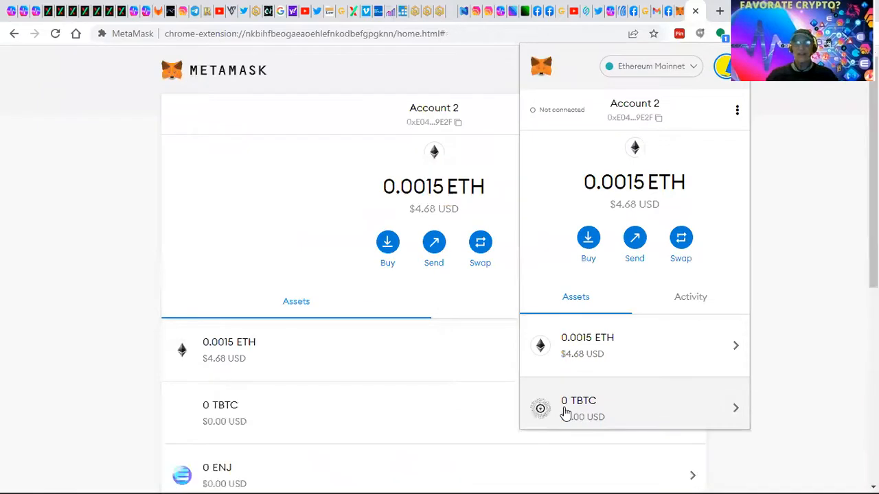
{"action": "left_click", "coordinate": [651, 66]}
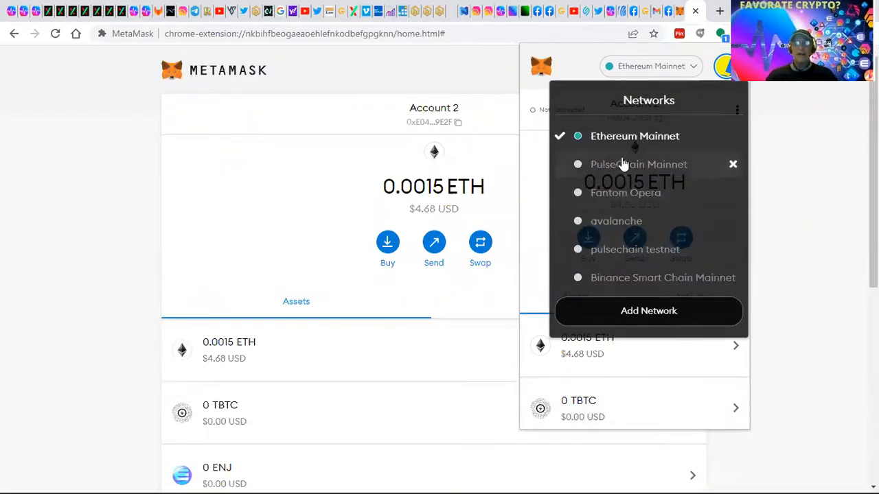
{"action": "left_click", "coordinate": [639, 164]}
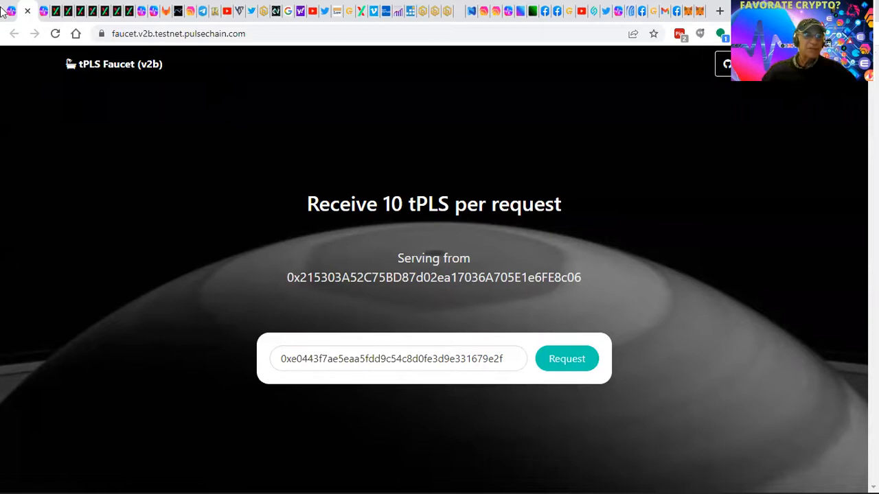
{"action": "mouse_move", "coordinate": [44, 11]}
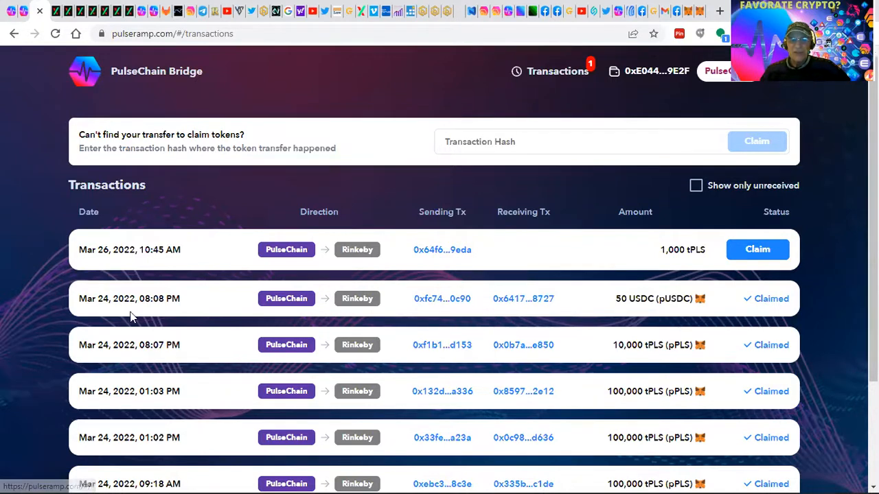
Claim the pending 1,000 tPLS bridge transfer from Mar 26.
{"action": "scroll", "scroll_direction": "down", "scroll_amount": 3}
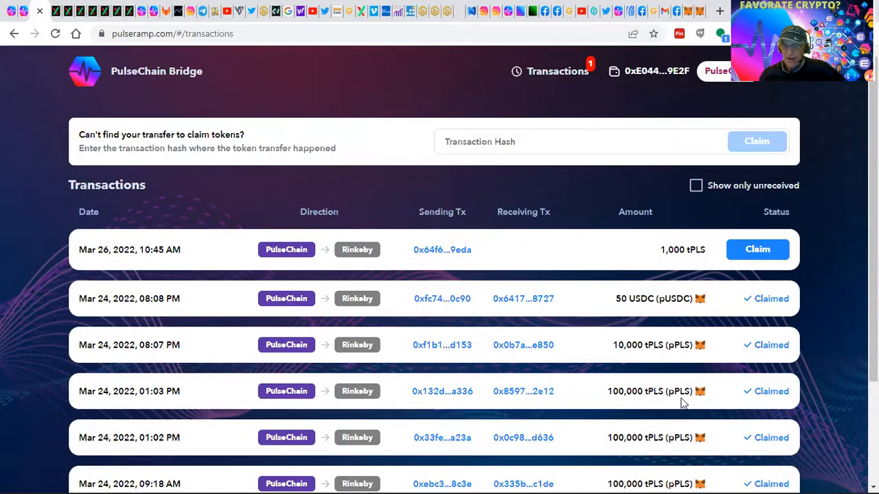
{"action": "mouse_move", "coordinate": [676, 397]}
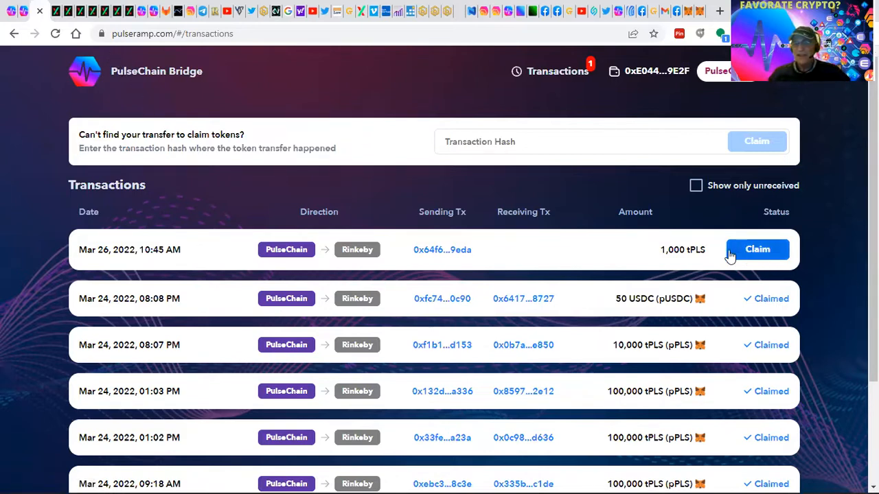
{"action": "left_click", "coordinate": [758, 250]}
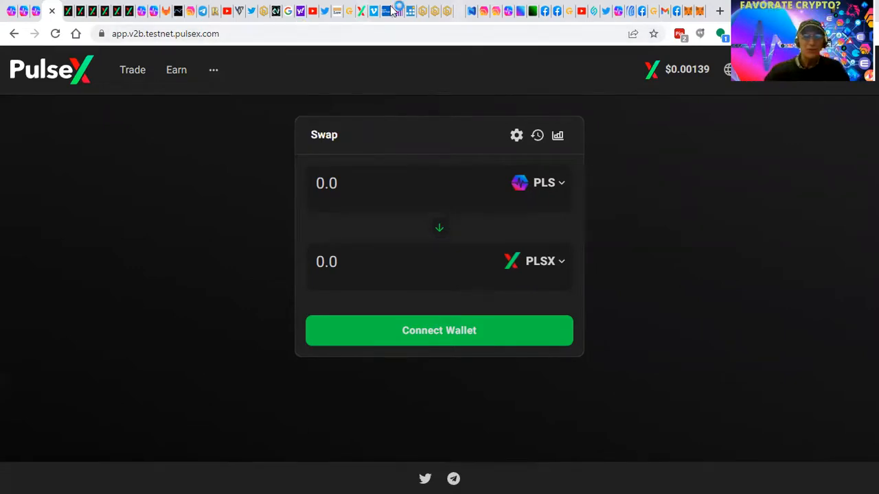
{"action": "mouse_move", "coordinate": [3, 159]}
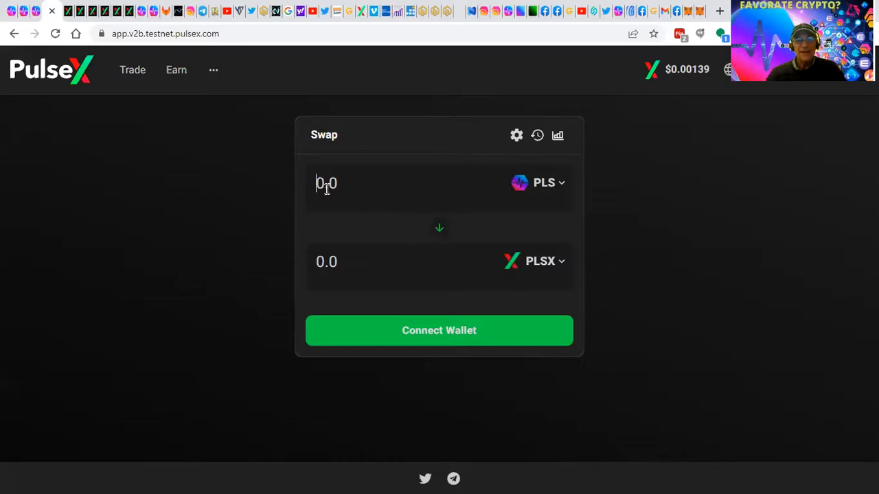
Quote 1000 PLS for USDC instead of PLSX and connect the MetaMask wallet.
{"action": "type", "text": "1000"}
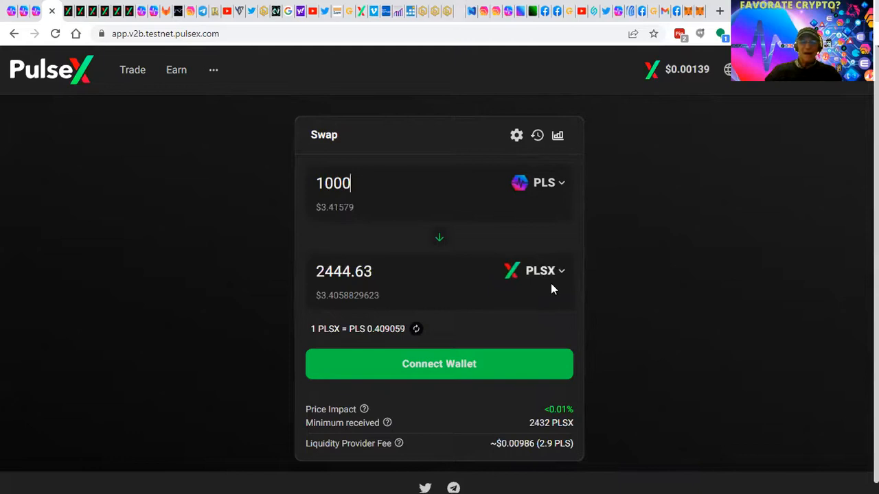
{"action": "left_click", "coordinate": [544, 271]}
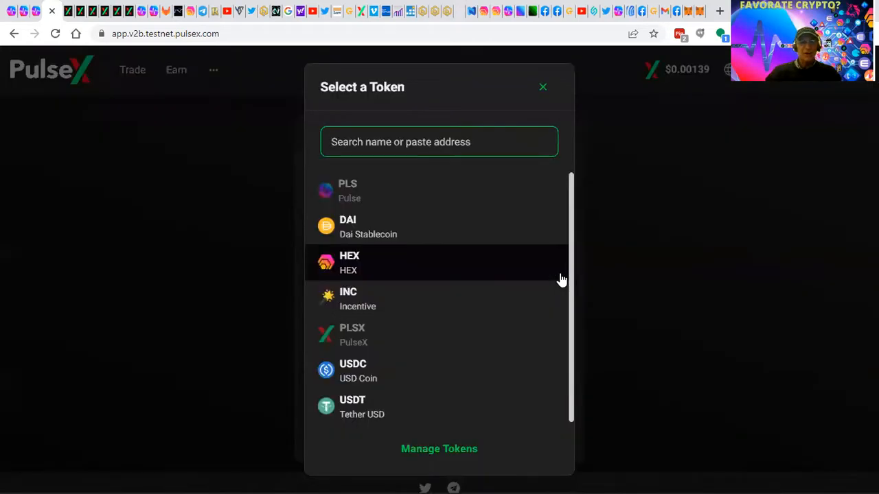
{"action": "mouse_move", "coordinate": [385, 318]}
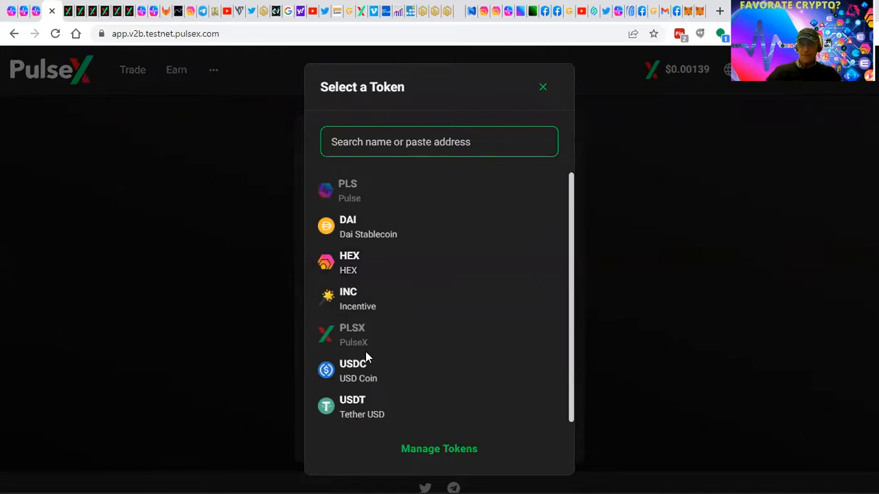
{"action": "left_click", "coordinate": [353, 371]}
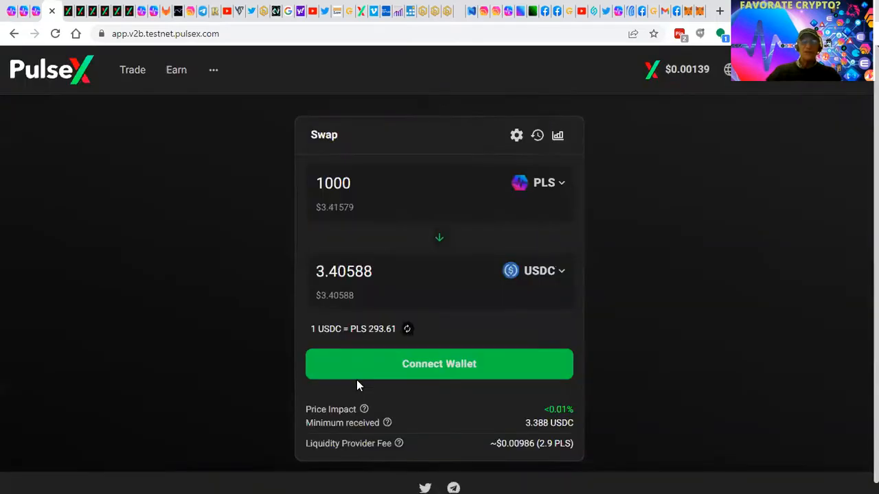
{"action": "left_click", "coordinate": [440, 364]}
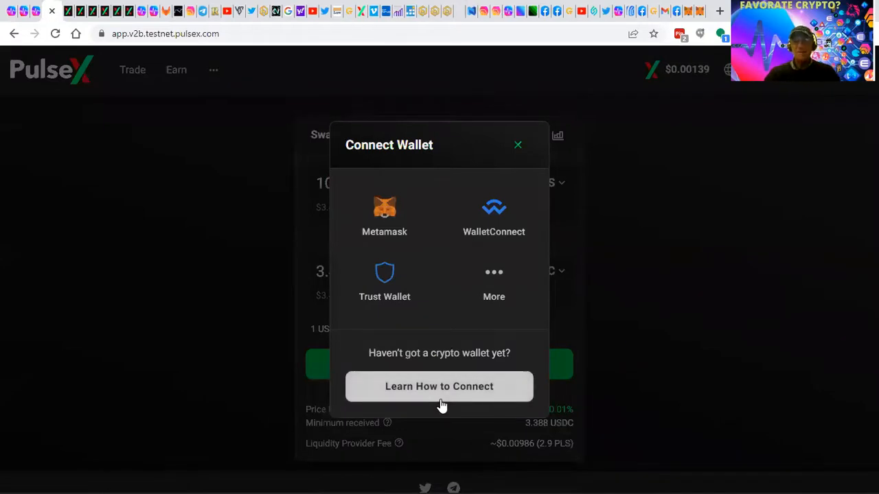
{"action": "left_click", "coordinate": [517, 145]}
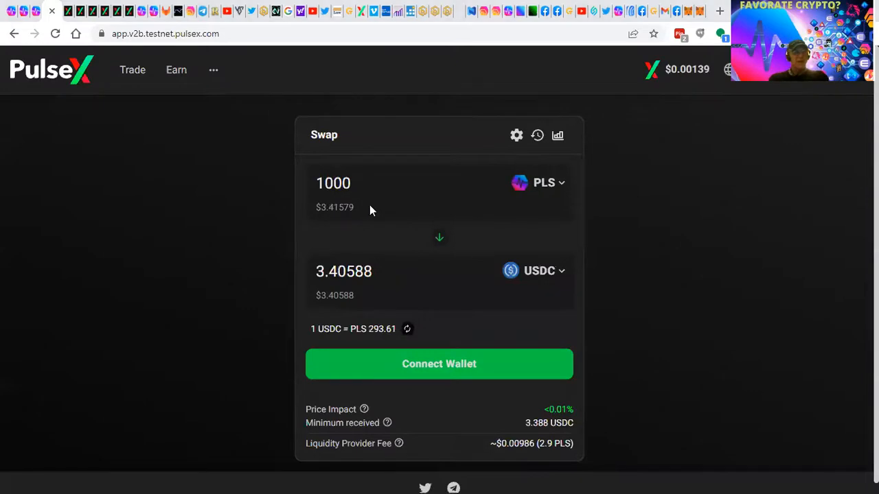
{"action": "mouse_move", "coordinate": [656, 265]}
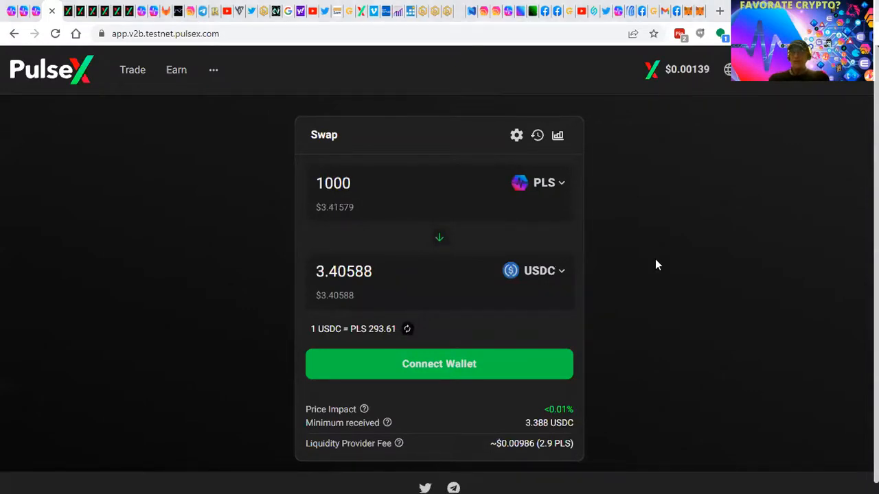
{"action": "mouse_move", "coordinate": [162, 38]}
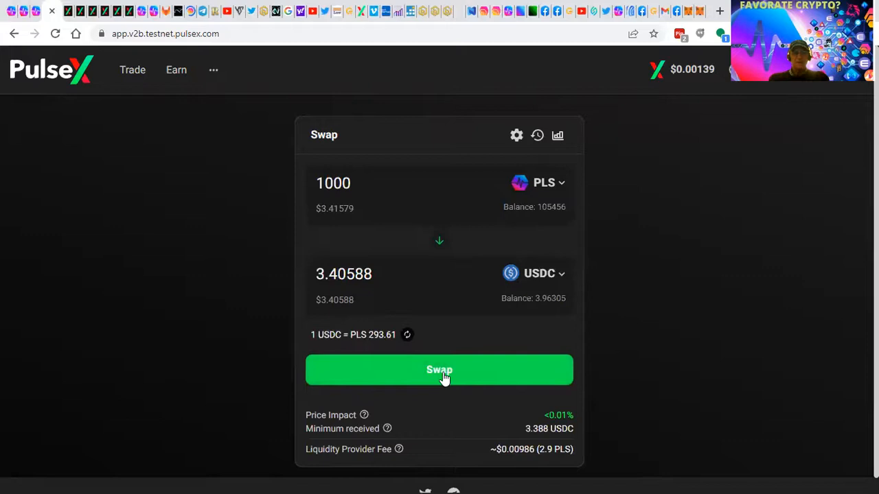
Confirm and approve the 1000 PLS to USDC swap, then close the submitted notice.
{"action": "left_click", "coordinate": [439, 371]}
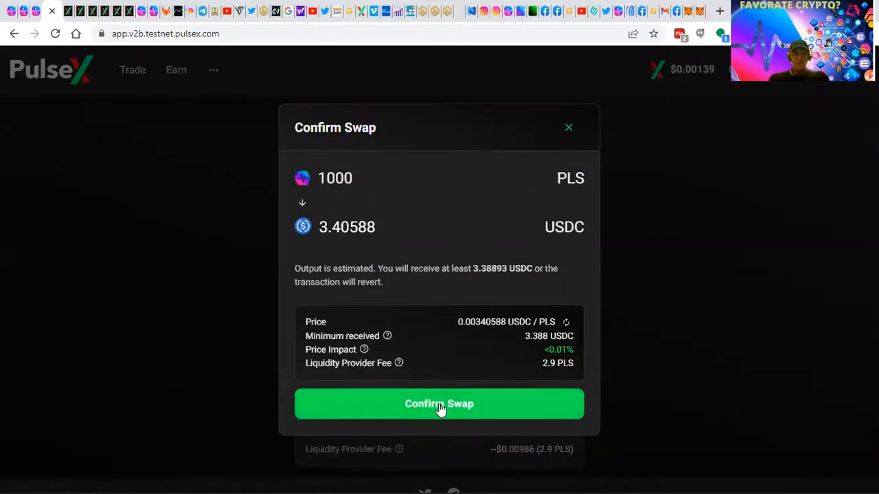
{"action": "left_click", "coordinate": [439, 404]}
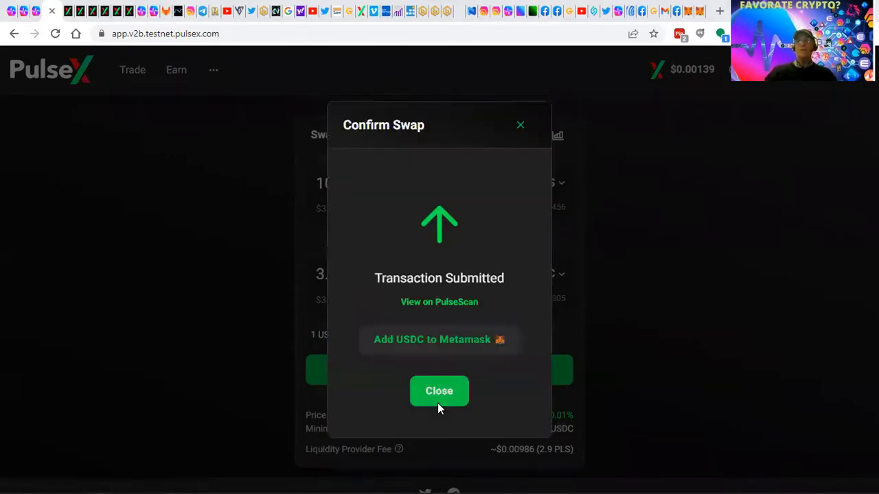
{"action": "mouse_move", "coordinate": [423, 254]}
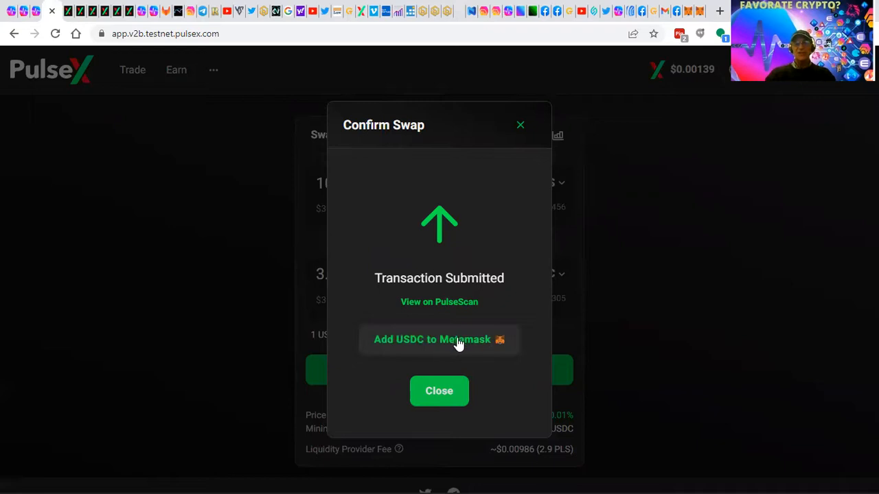
{"action": "mouse_move", "coordinate": [460, 350]}
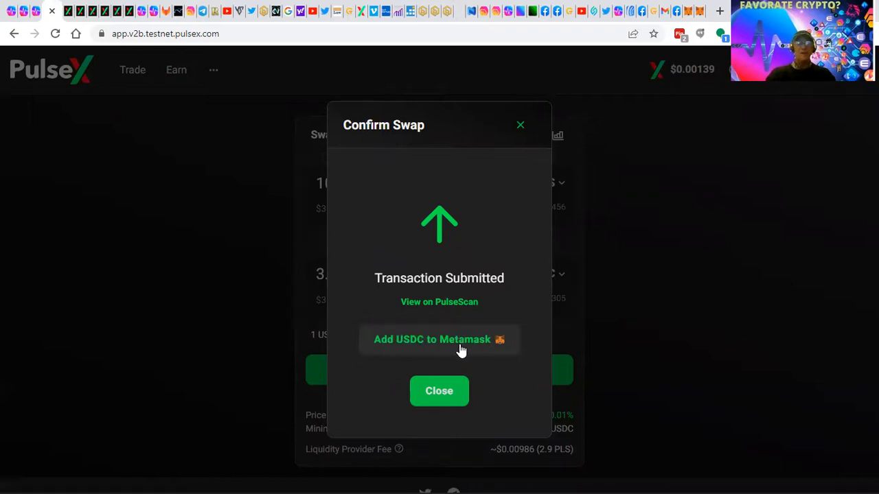
{"action": "mouse_move", "coordinate": [464, 351]}
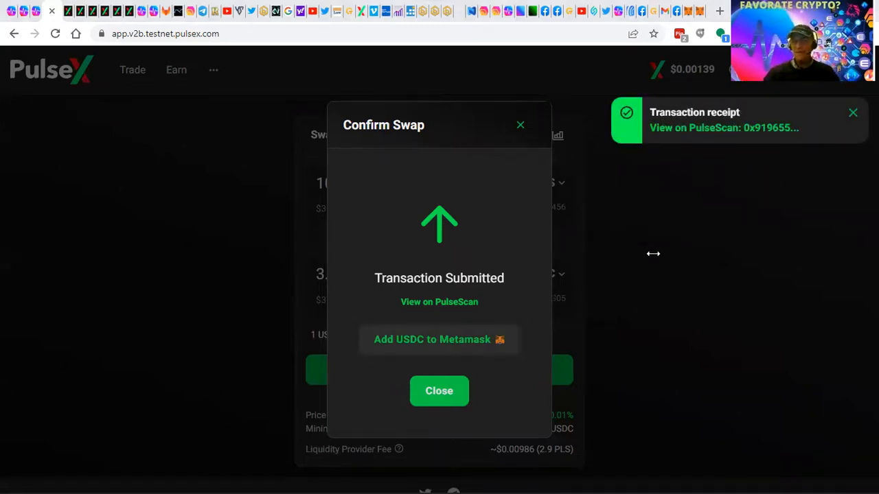
{"action": "left_click", "coordinate": [439, 390]}
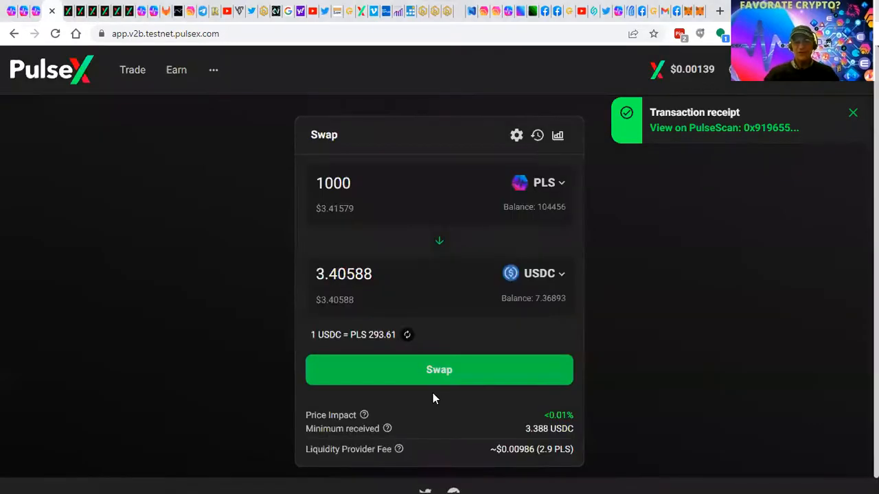
Dismiss the receipt notice and go to your liquidity positions via the Trade menu.
{"action": "left_click", "coordinate": [853, 113]}
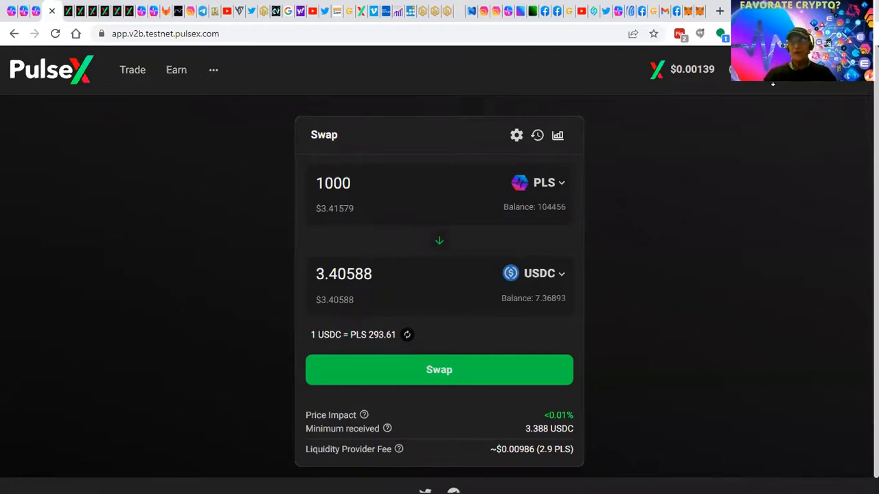
{"action": "left_click", "coordinate": [132, 68]}
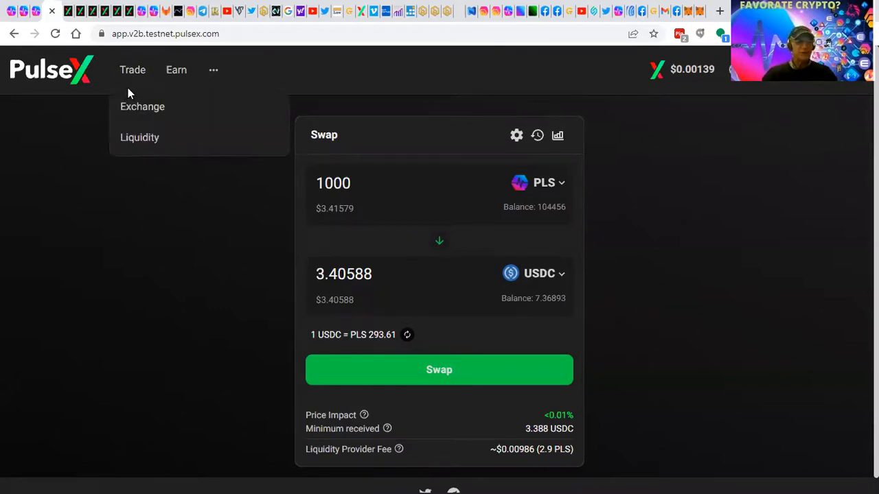
{"action": "mouse_move", "coordinate": [124, 93]}
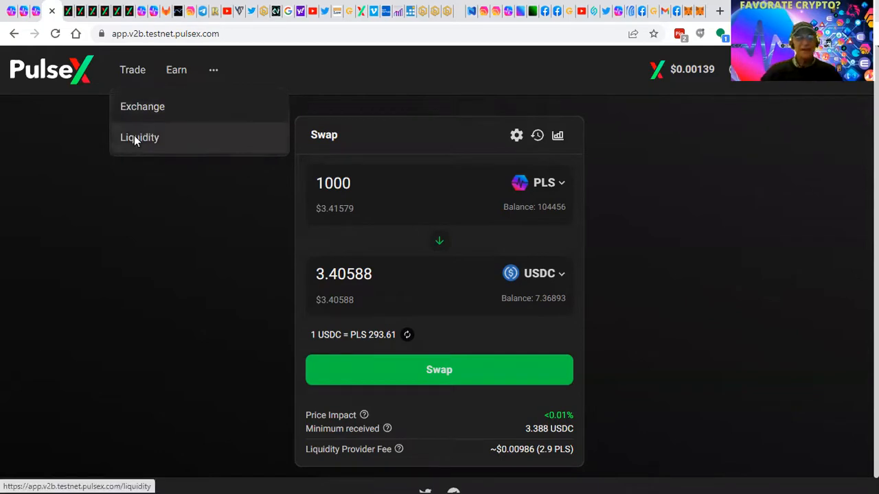
{"action": "left_click", "coordinate": [140, 138]}
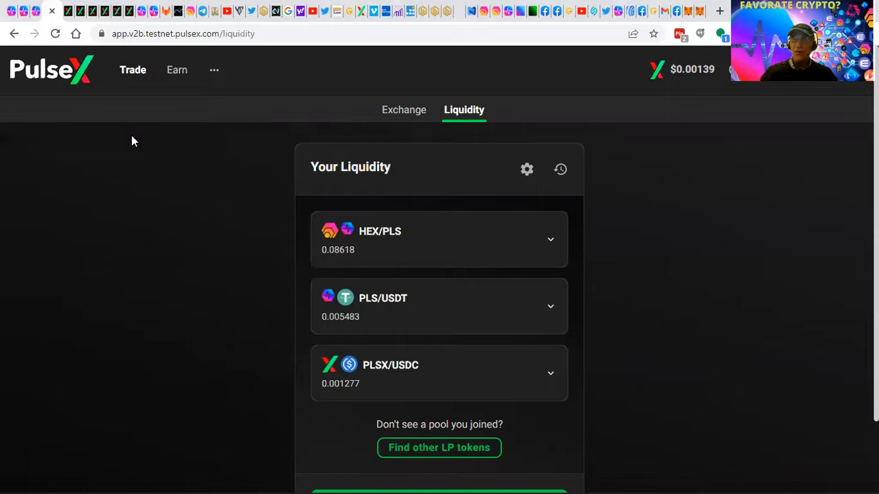
{"action": "mouse_move", "coordinate": [560, 294]}
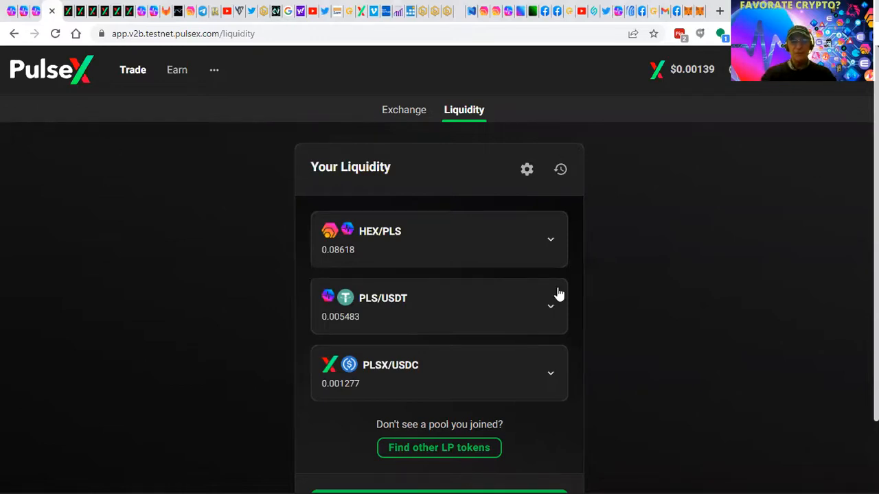
{"action": "mouse_move", "coordinate": [618, 275]}
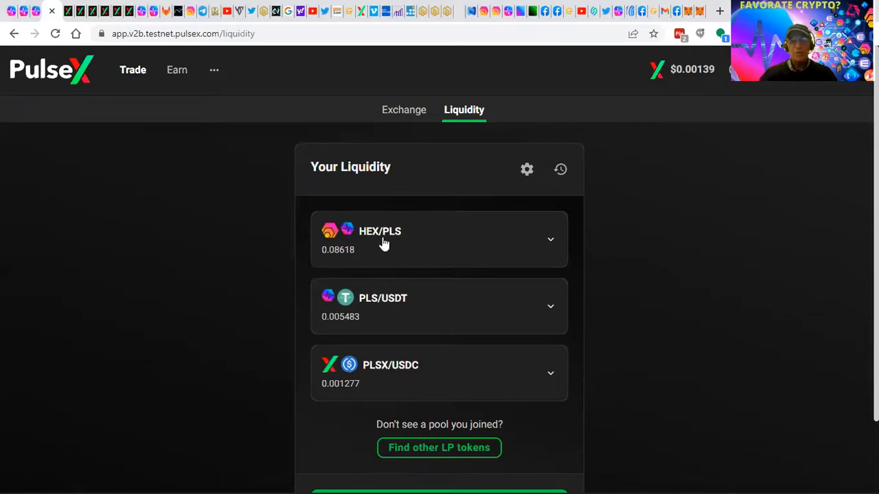
{"action": "mouse_move", "coordinate": [374, 240]}
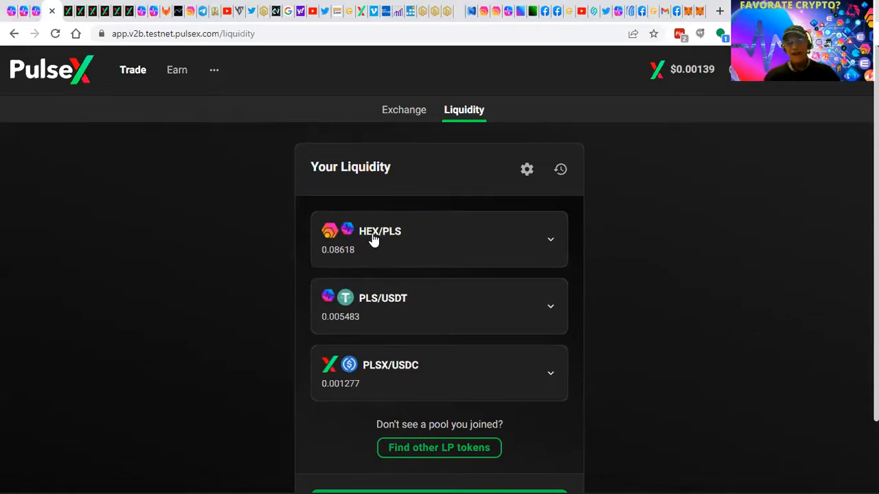
Expand the HEX/PLS position and review the pooled amounts and pool shares below.
{"action": "left_click", "coordinate": [549, 238]}
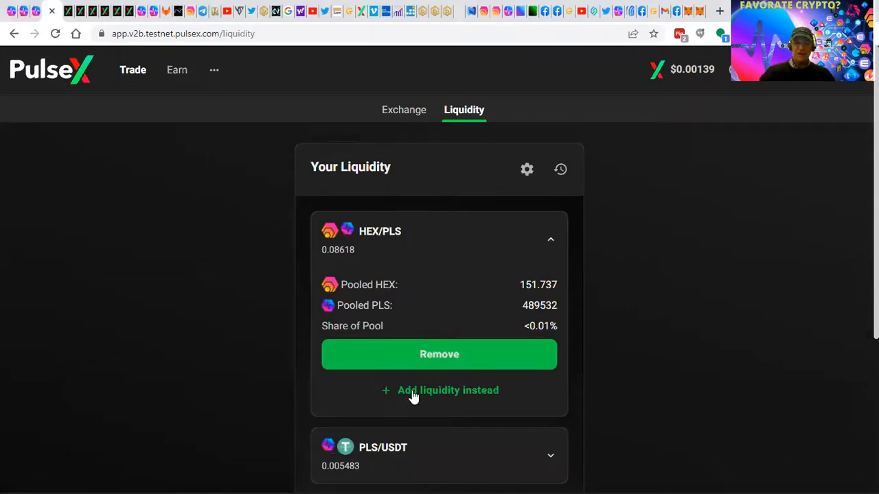
{"action": "mouse_move", "coordinate": [357, 284]}
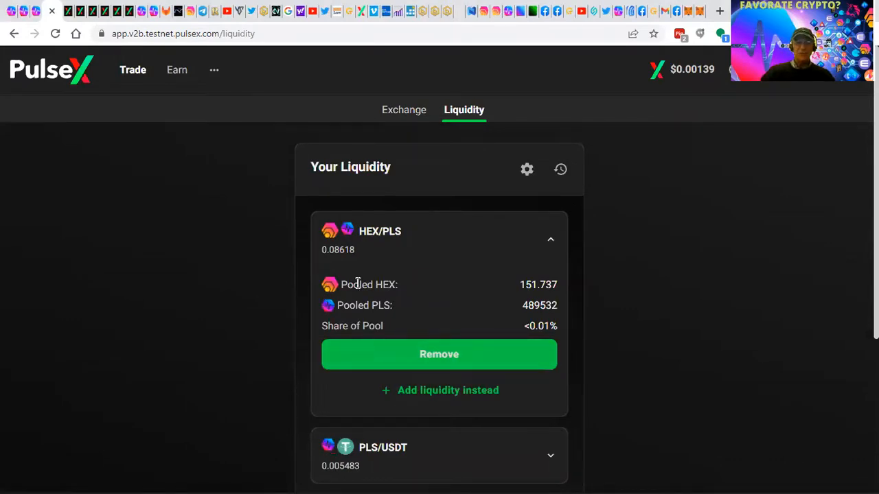
{"action": "mouse_move", "coordinate": [511, 331]}
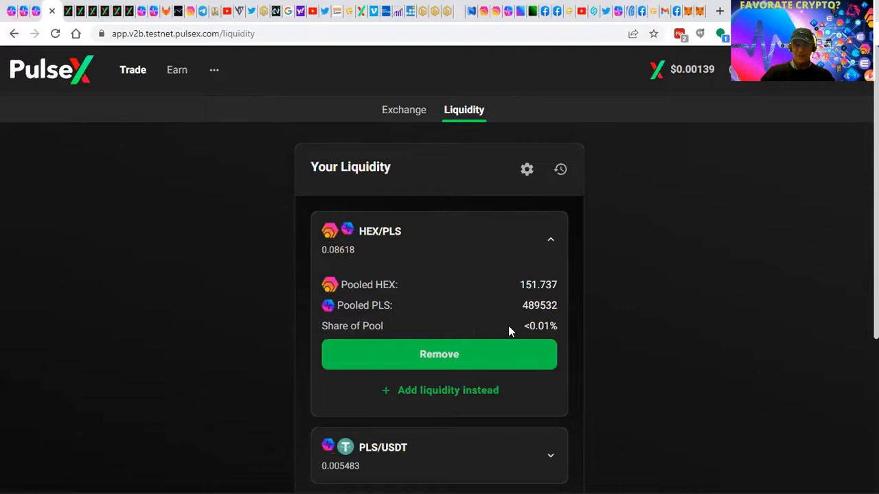
{"action": "mouse_move", "coordinate": [475, 271]}
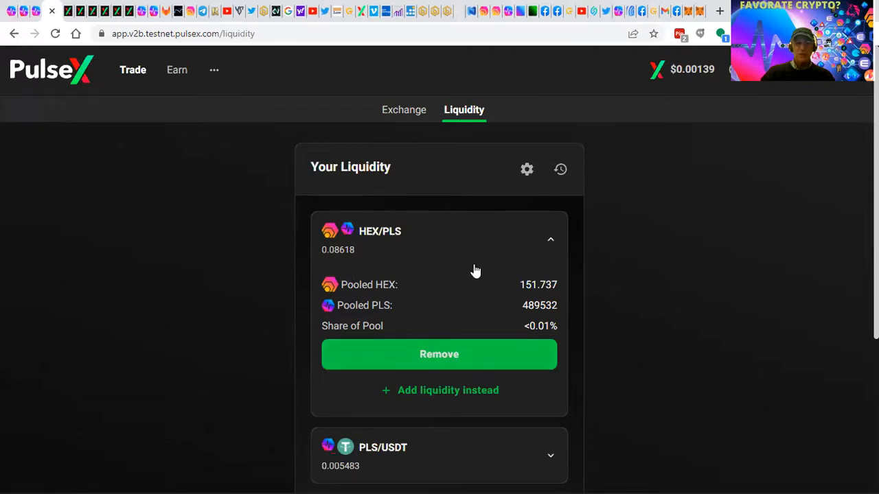
{"action": "mouse_move", "coordinate": [670, 338]}
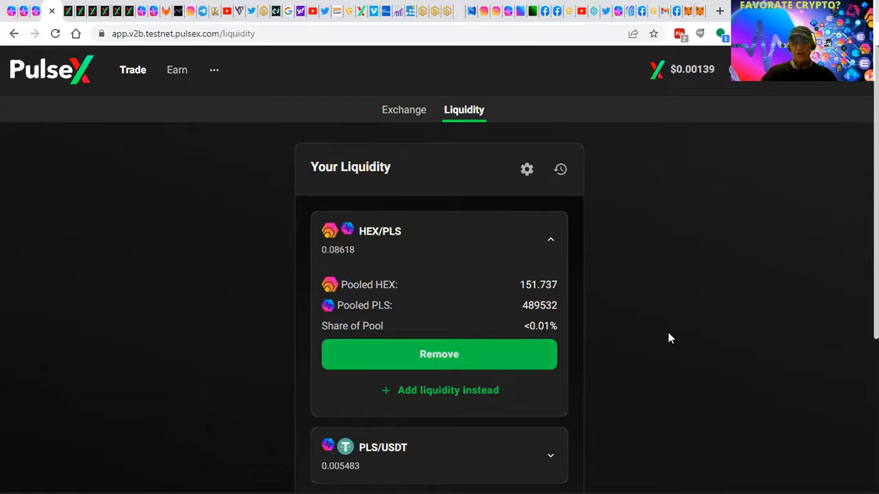
{"action": "scroll", "scroll_direction": "down", "scroll_amount": 3}
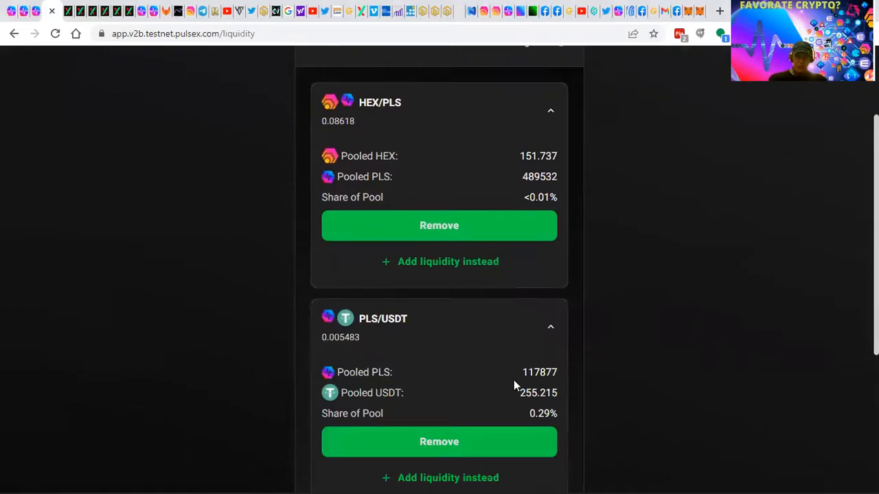
{"action": "mouse_move", "coordinate": [541, 387]}
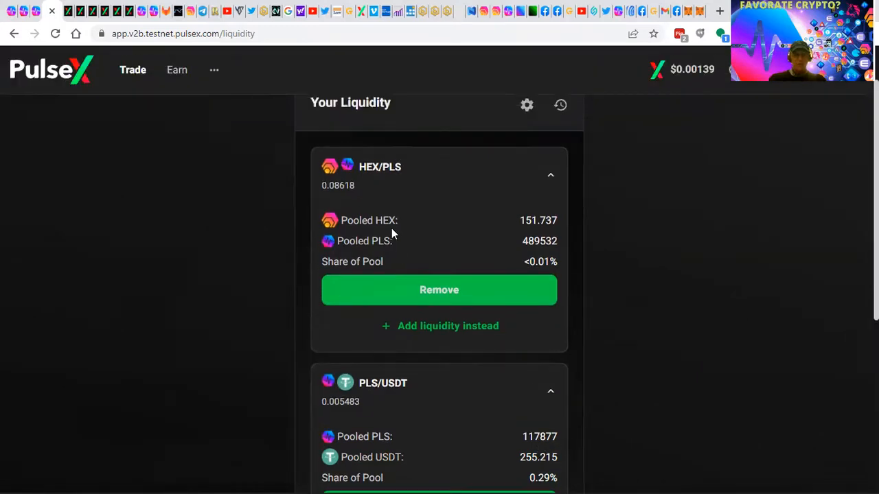
{"action": "mouse_move", "coordinate": [533, 220]}
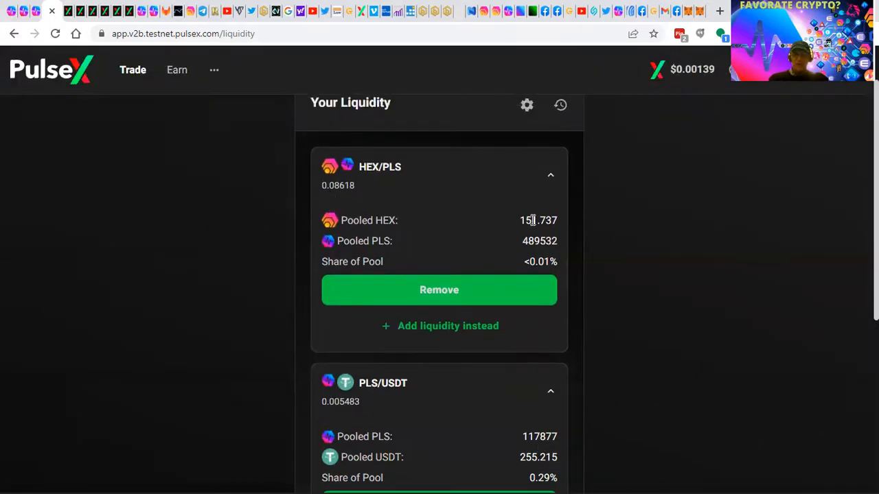
{"action": "scroll", "scroll_direction": "down", "scroll_amount": 3}
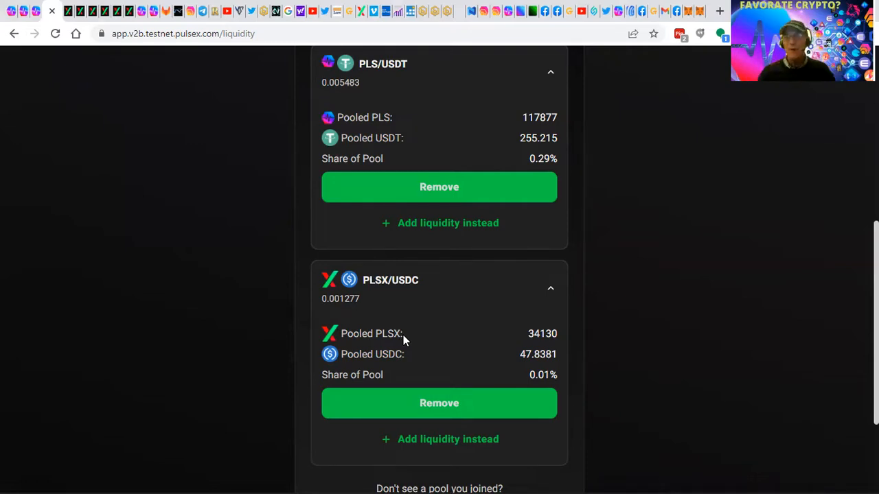
{"action": "scroll", "scroll_direction": "down", "scroll_amount": 3}
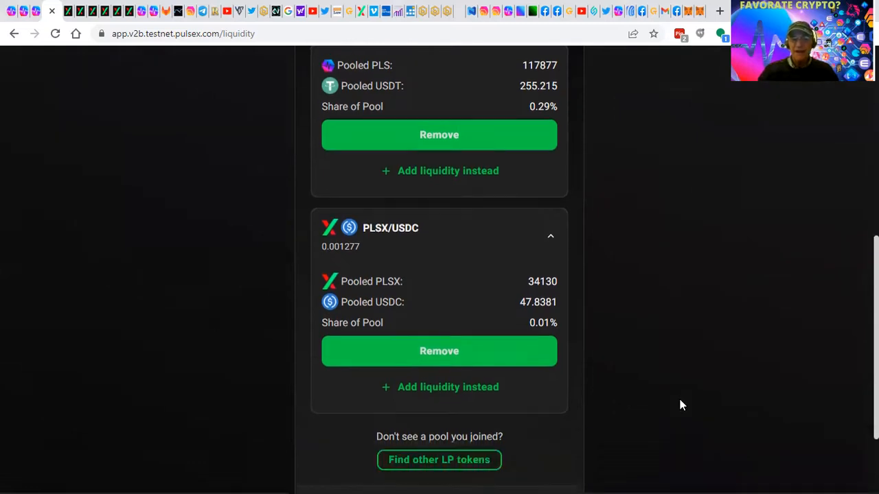
{"action": "scroll", "scroll_direction": "down", "scroll_amount": 3}
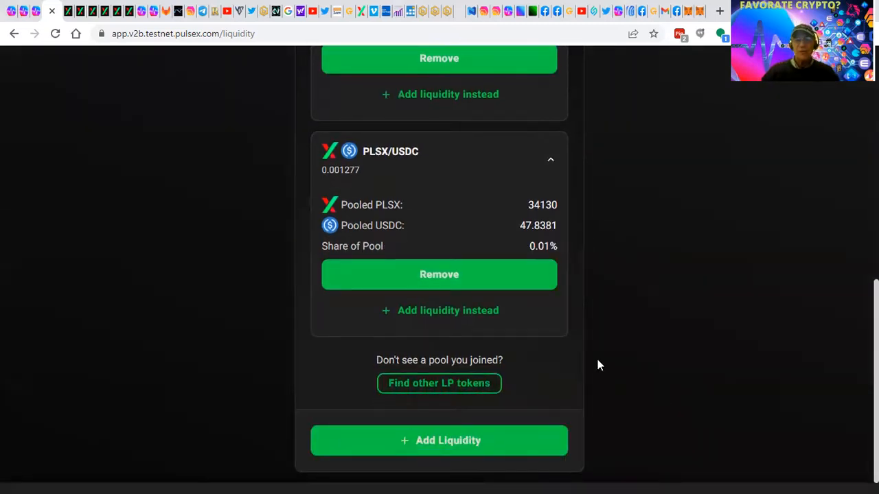
{"action": "scroll", "scroll_direction": "up", "scroll_amount": 3}
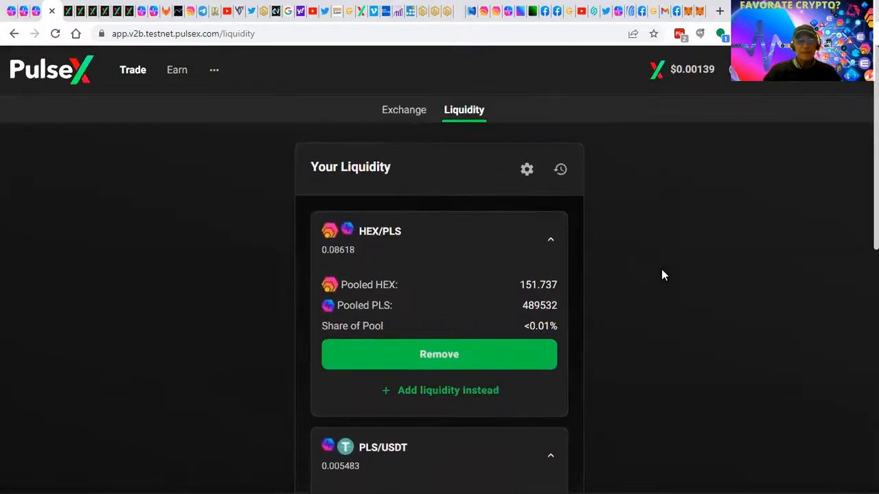
{"action": "left_click", "coordinate": [133, 69]}
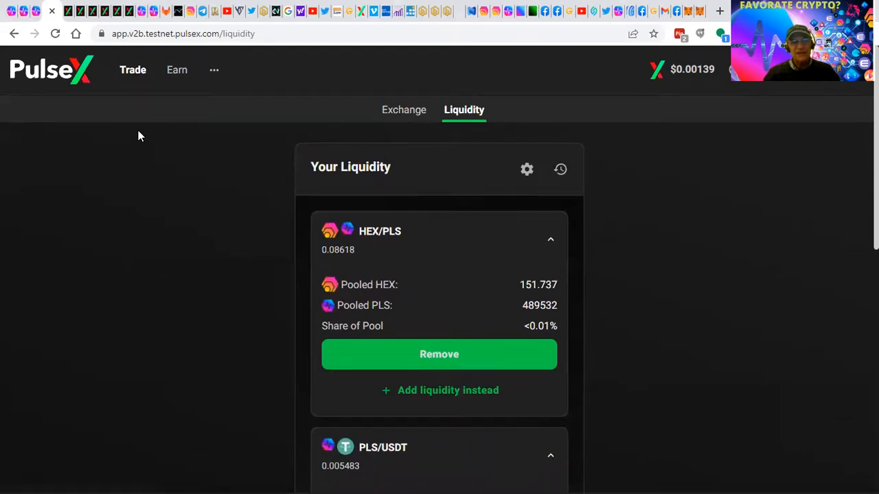
{"action": "mouse_move", "coordinate": [137, 137]}
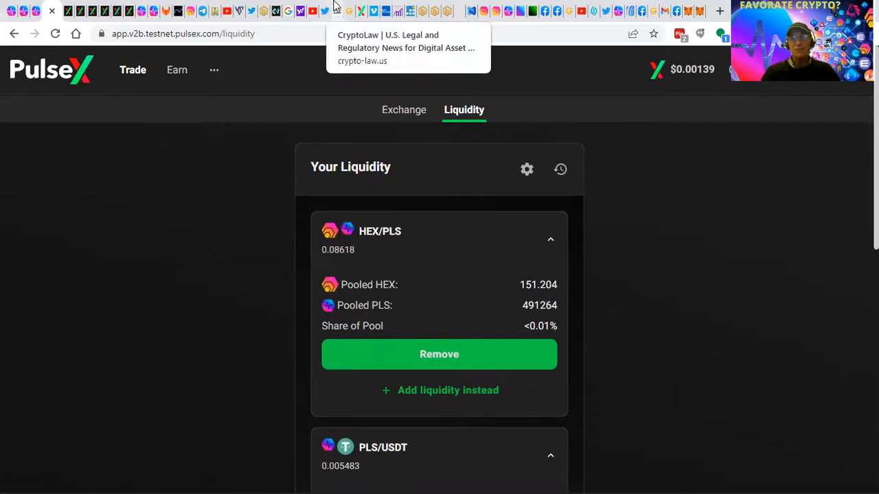
{"action": "left_click", "coordinate": [175, 69]}
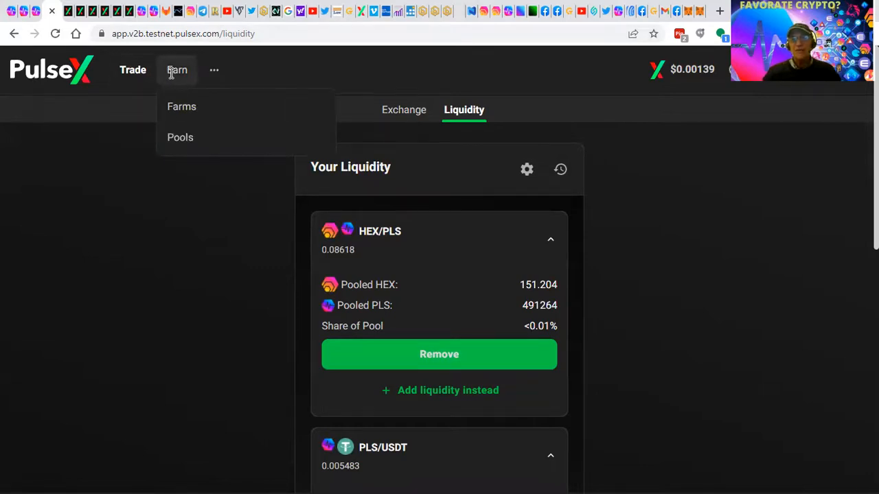
{"action": "mouse_move", "coordinate": [181, 107]}
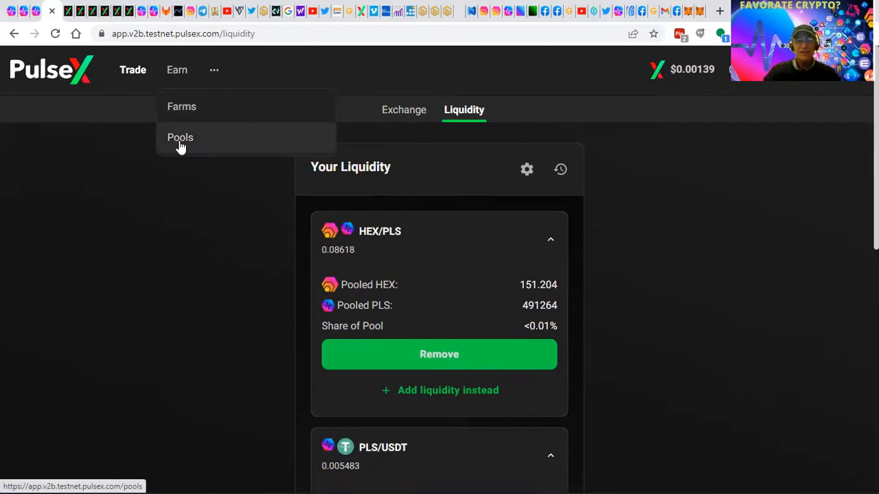
{"action": "left_click", "coordinate": [180, 137]}
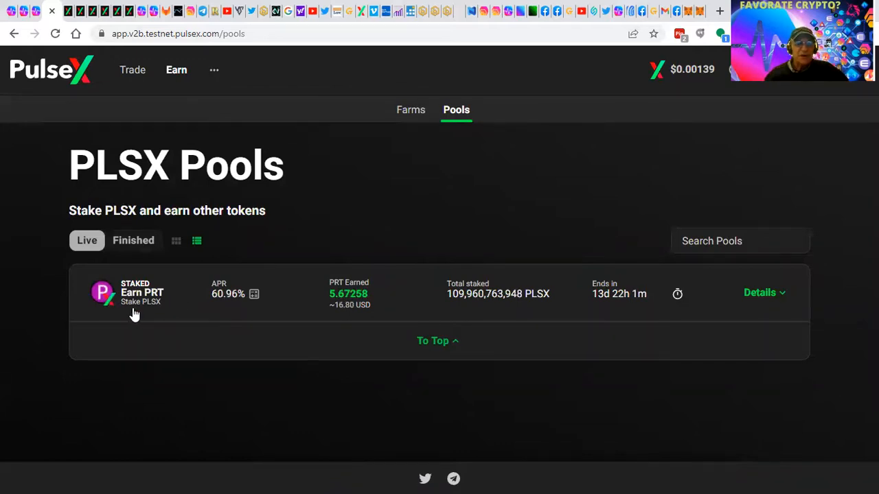
{"action": "mouse_move", "coordinate": [133, 305]}
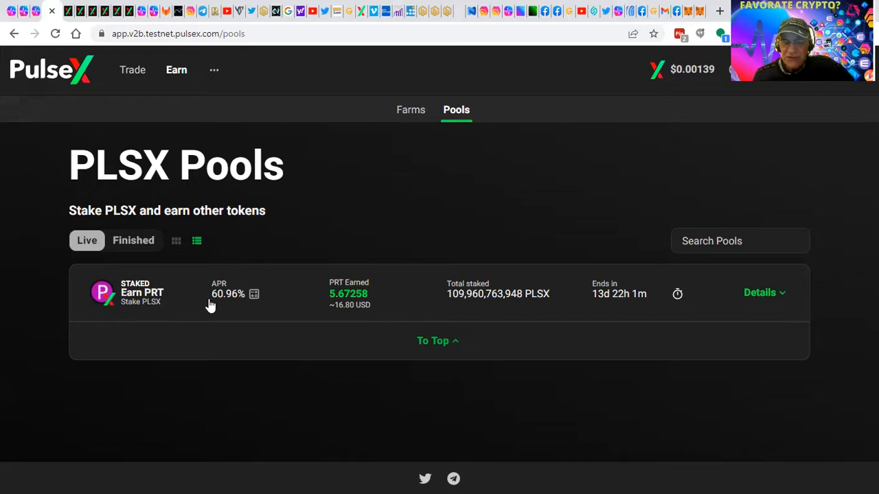
{"action": "mouse_move", "coordinate": [206, 305]}
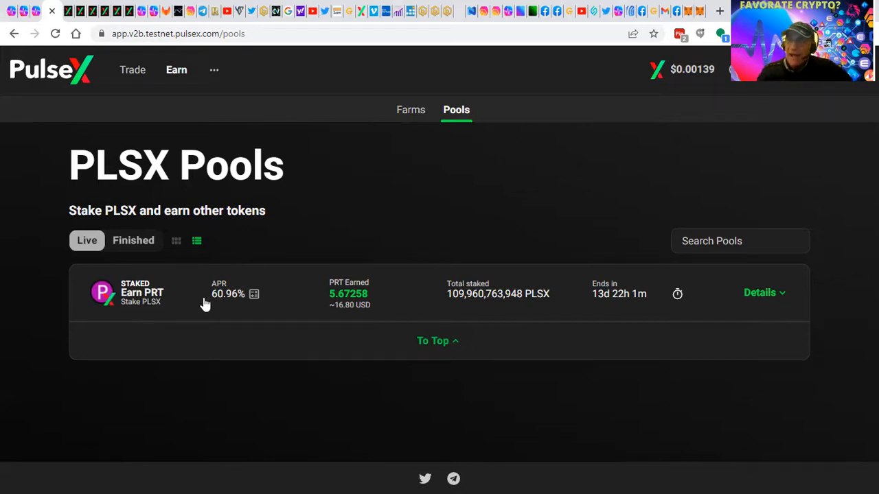
{"action": "mouse_move", "coordinate": [209, 295]}
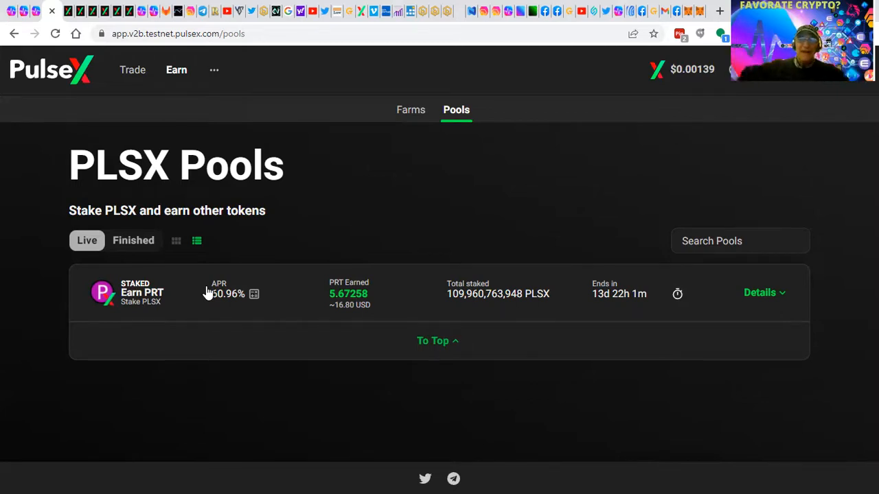
{"action": "mouse_move", "coordinate": [222, 294]}
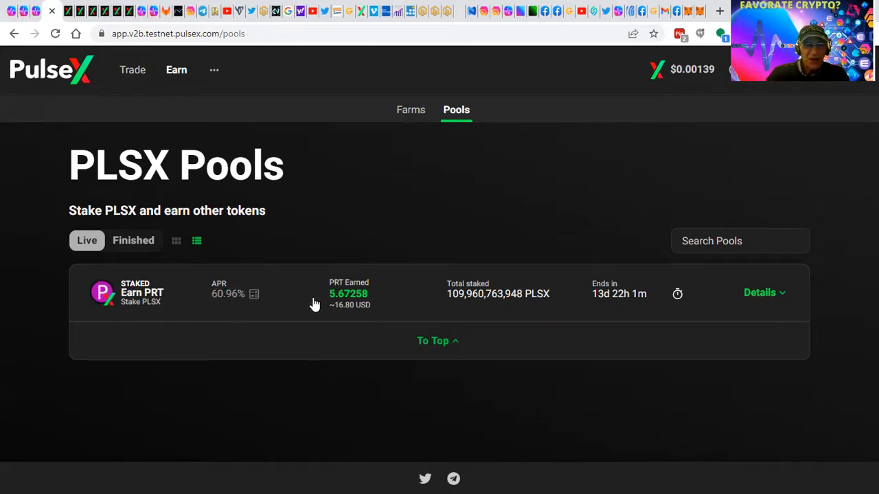
{"action": "mouse_move", "coordinate": [337, 303]}
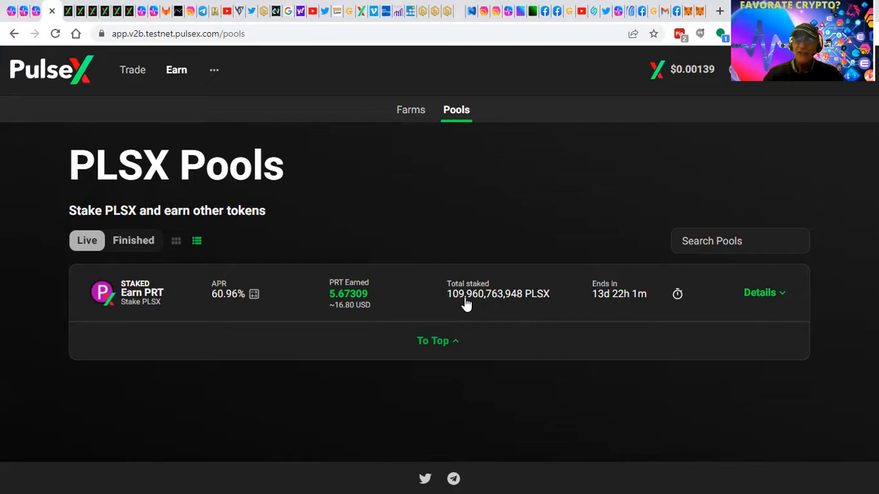
{"action": "mouse_move", "coordinate": [519, 299]}
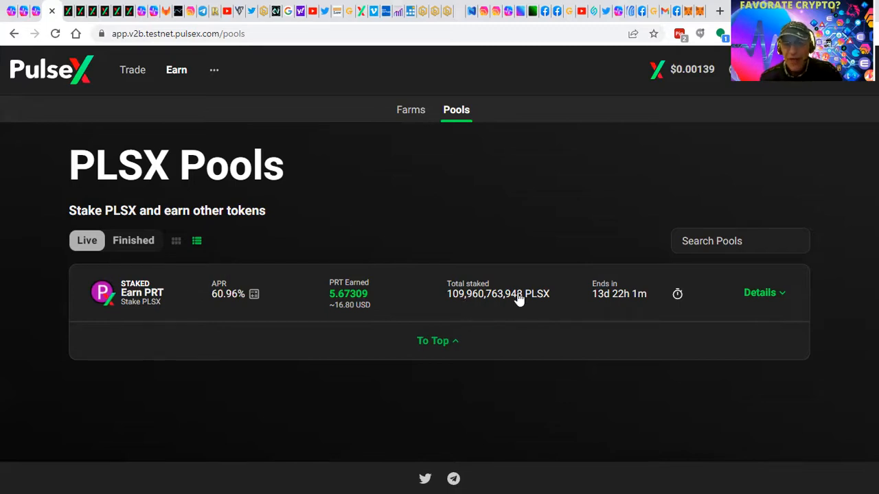
{"action": "mouse_move", "coordinate": [519, 305]}
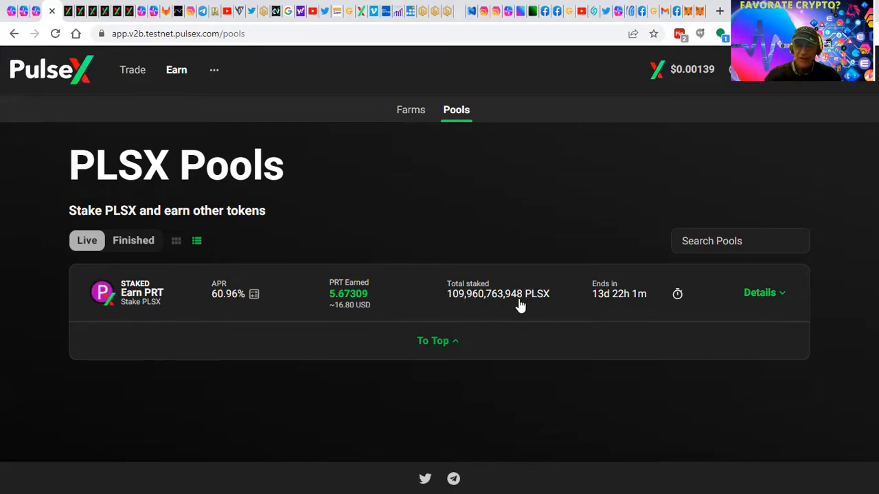
{"action": "mouse_move", "coordinate": [479, 309]}
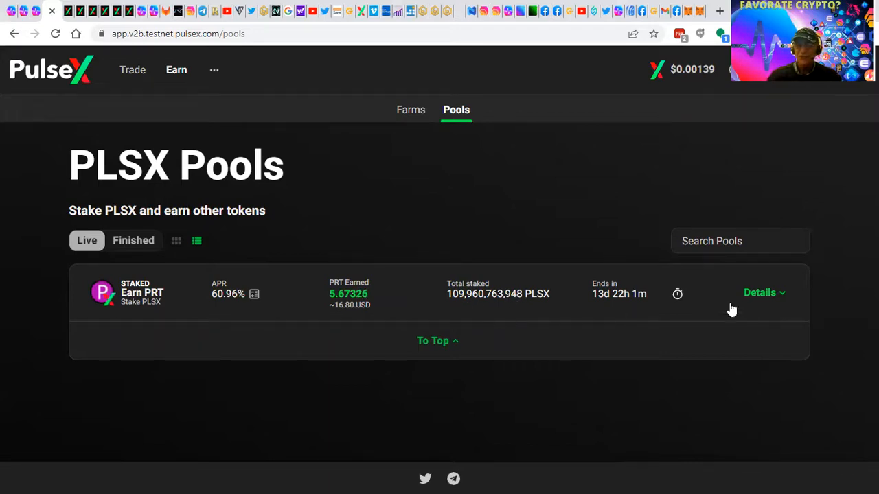
Expand the Earn PRT pool showing 5.67374 PRT earned and 56,948.07 PLSX staked.
{"action": "left_click", "coordinate": [762, 293]}
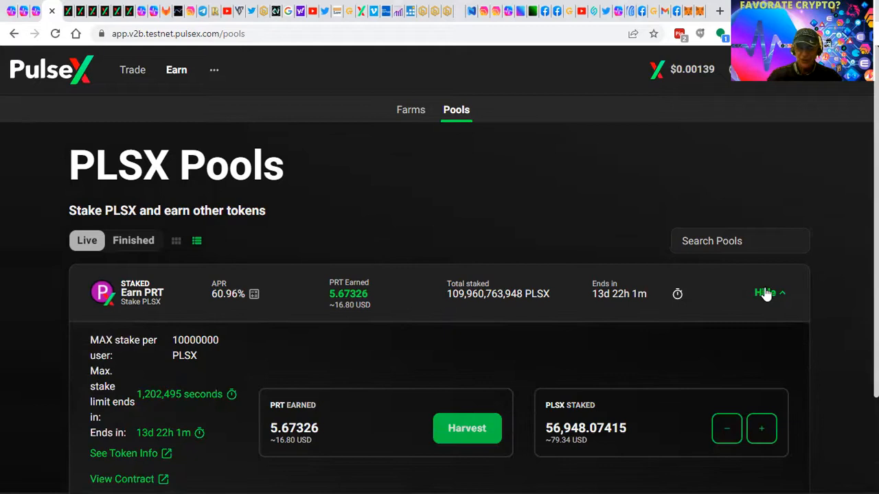
{"action": "scroll", "scroll_direction": "down", "scroll_amount": 3}
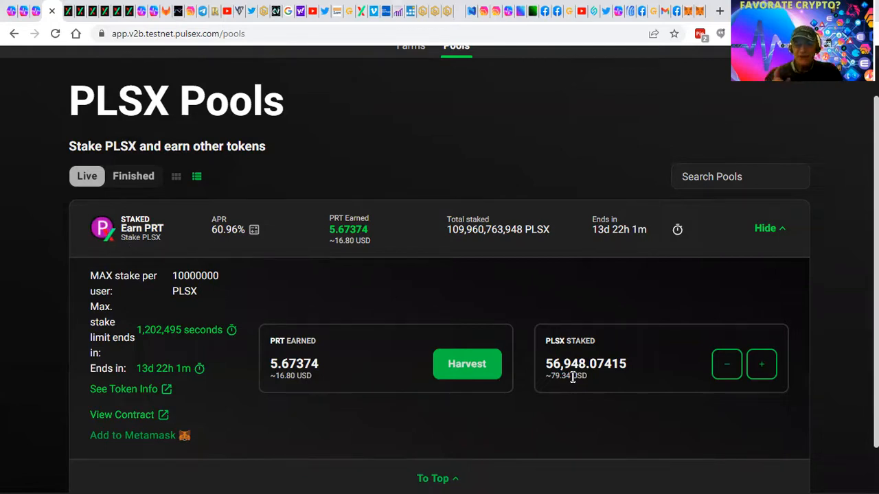
{"action": "mouse_move", "coordinate": [562, 334]}
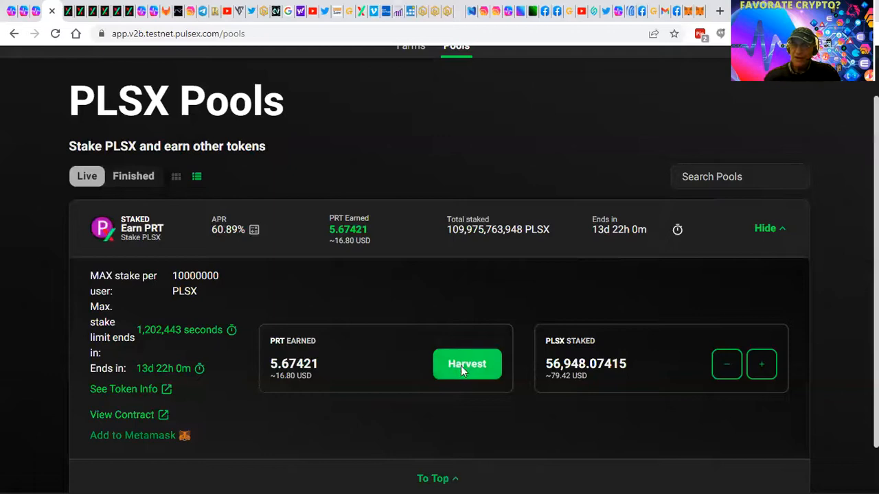
Harvest the 5.674 PRT earned in the PLSX pool, leaving 56,948.07 PLSX staked.
{"action": "left_click", "coordinate": [467, 364]}
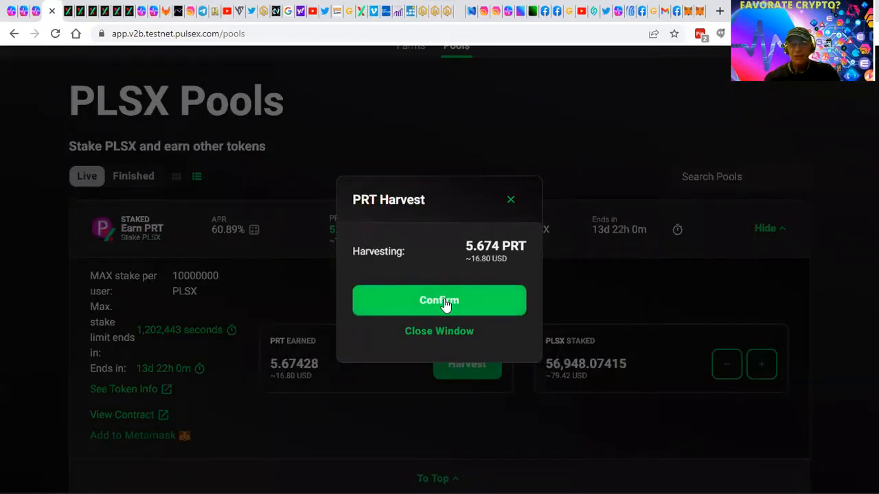
{"action": "left_click", "coordinate": [439, 300]}
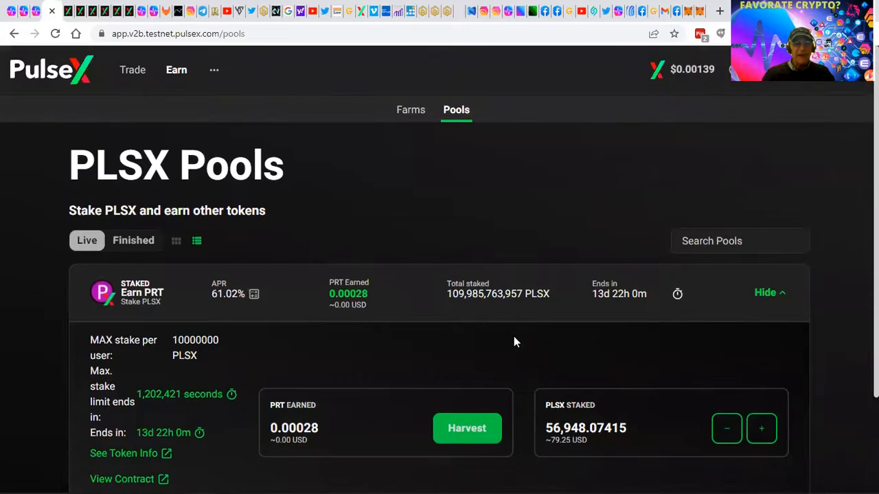
Go to the Farms page and browse the PLSX-PLS, USDC-PLS and PRT-PLS farms with their earned INC.
{"action": "scroll", "scroll_direction": "down", "scroll_amount": 3}
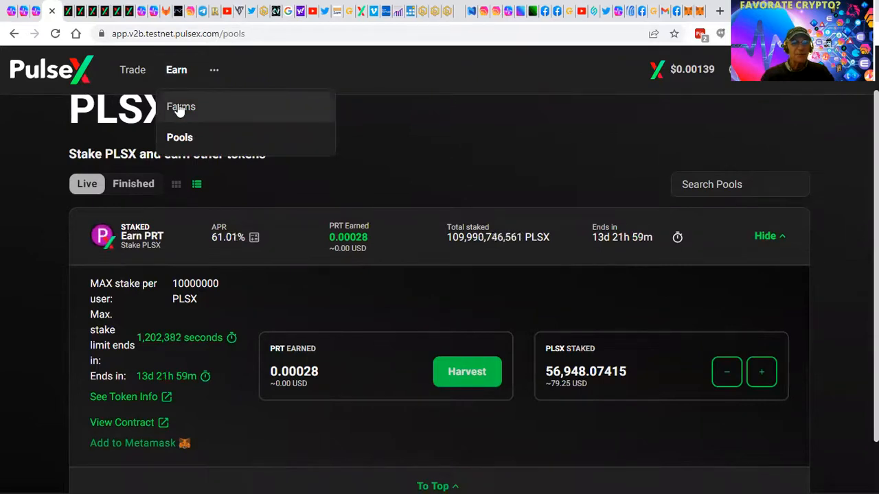
{"action": "left_click", "coordinate": [182, 107]}
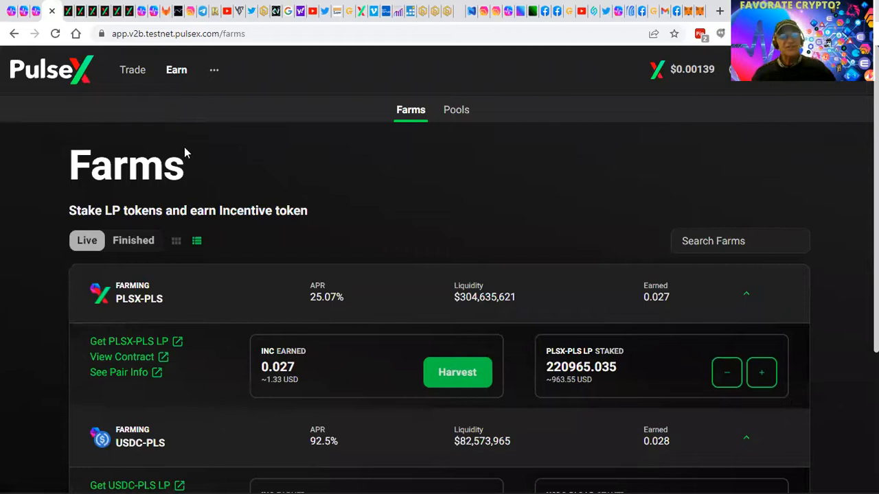
{"action": "mouse_move", "coordinate": [401, 140]}
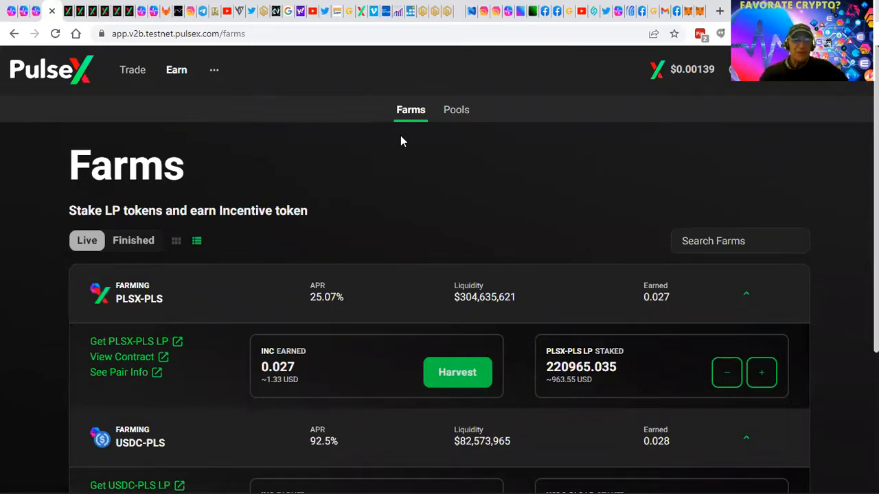
{"action": "scroll", "scroll_direction": "down", "scroll_amount": 3}
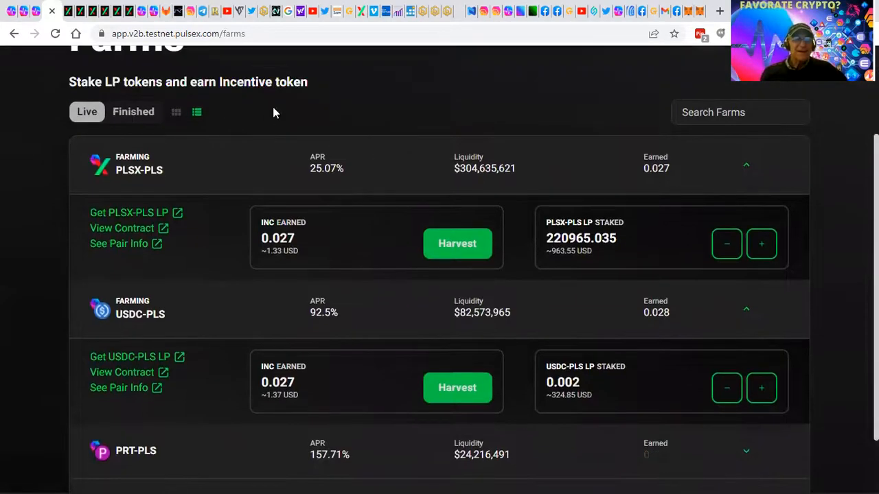
{"action": "mouse_move", "coordinate": [60, 106]}
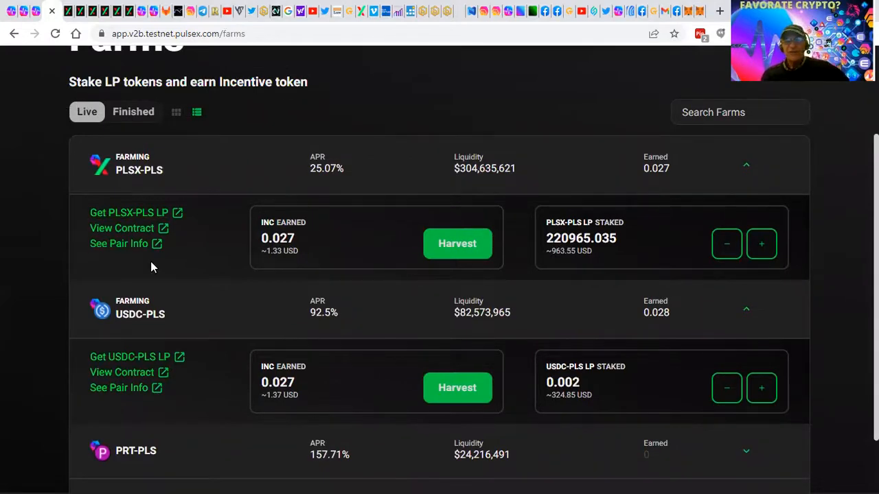
{"action": "mouse_move", "coordinate": [134, 184]}
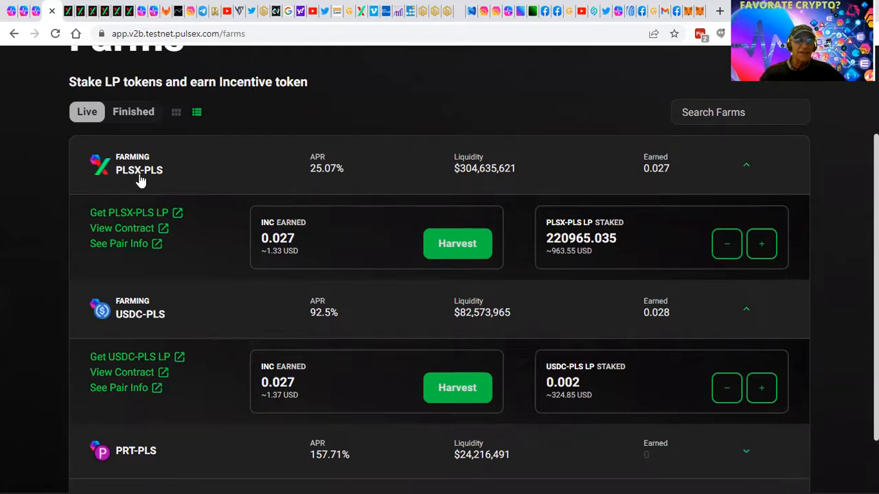
{"action": "mouse_move", "coordinate": [164, 182]}
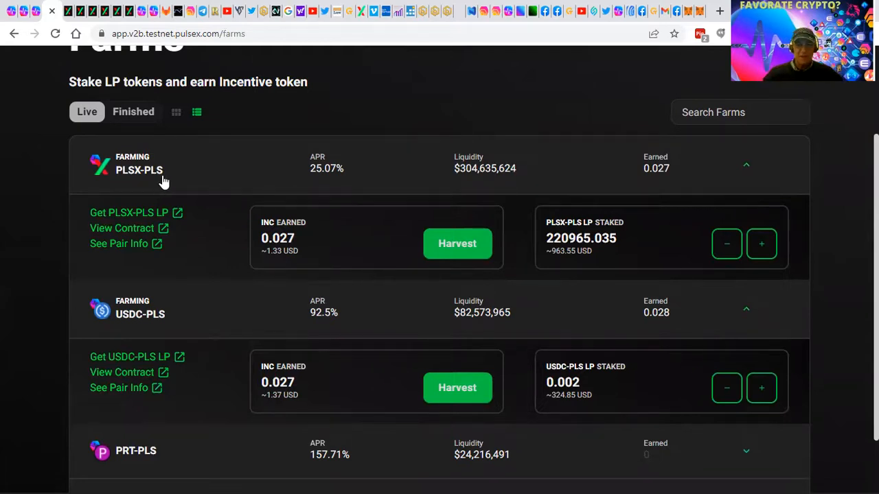
{"action": "mouse_move", "coordinate": [327, 180]}
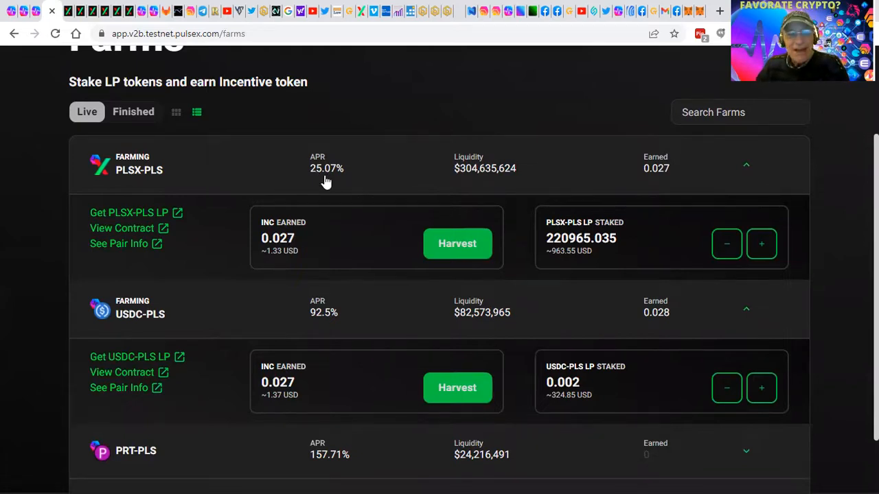
{"action": "mouse_move", "coordinate": [126, 184]}
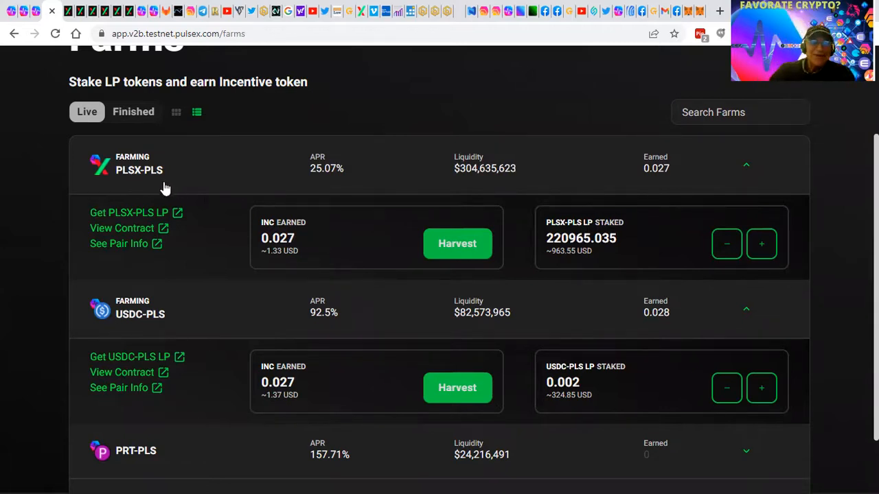
{"action": "mouse_move", "coordinate": [152, 180]}
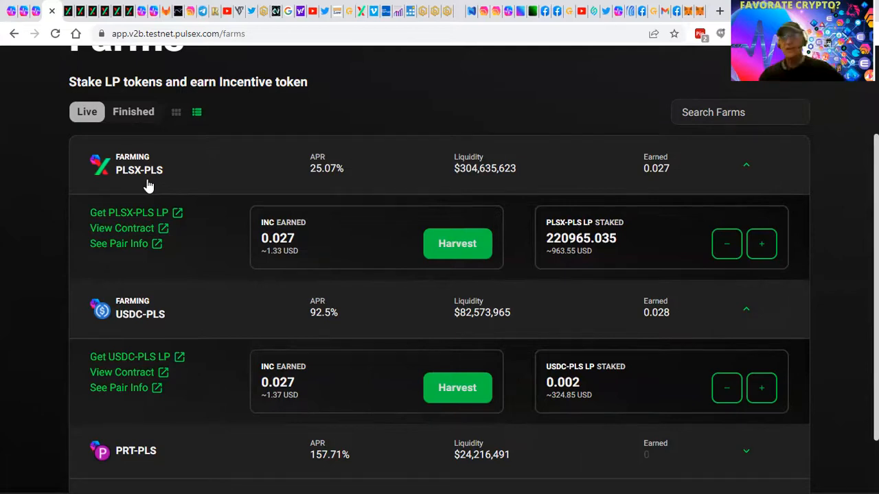
{"action": "mouse_move", "coordinate": [124, 189]}
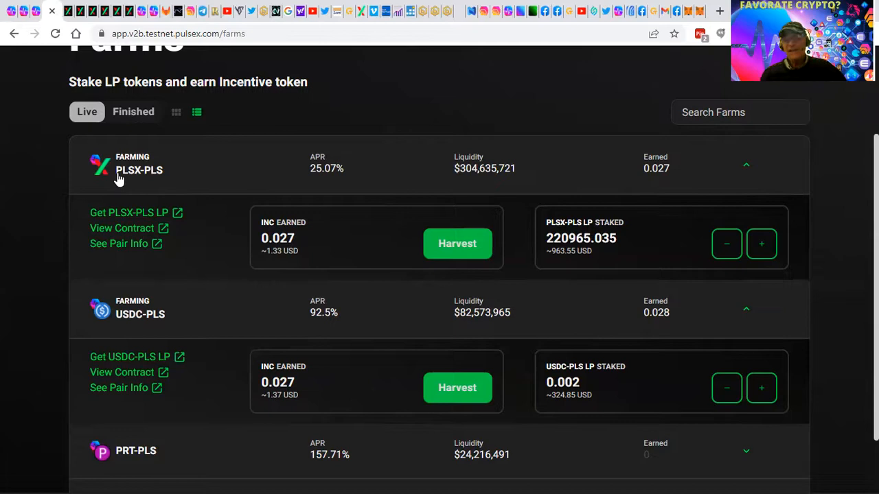
{"action": "mouse_move", "coordinate": [233, 322]}
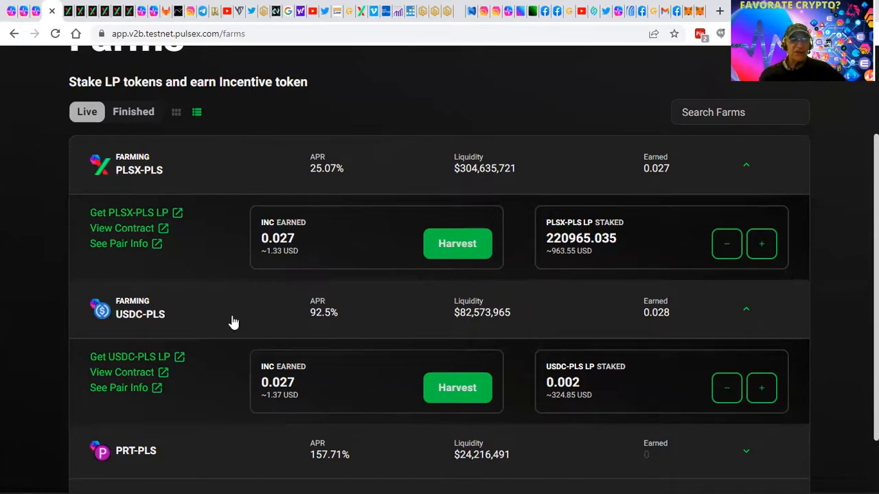
{"action": "scroll", "scroll_direction": "down", "scroll_amount": 3}
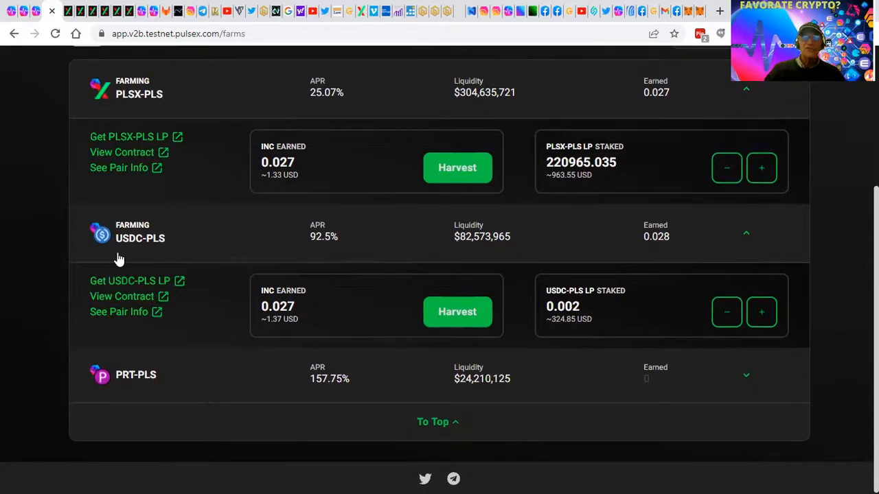
{"action": "mouse_move", "coordinate": [222, 223]}
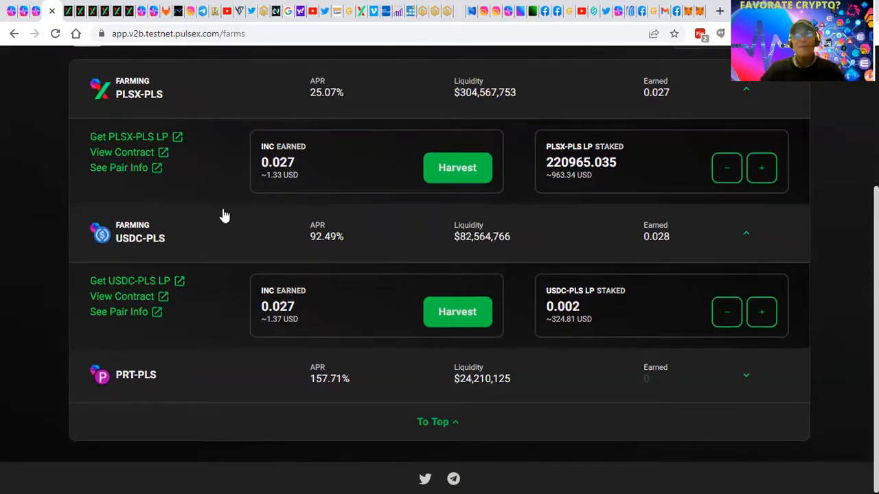
{"action": "mouse_move", "coordinate": [212, 211]}
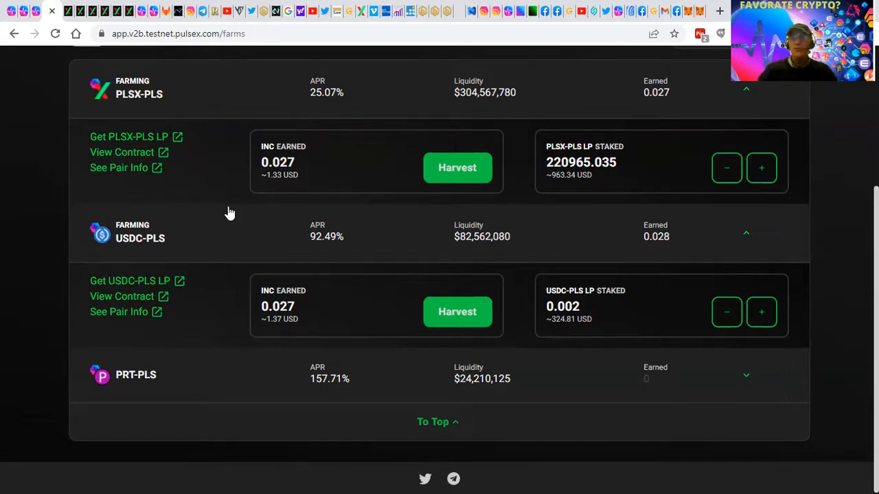
{"action": "mouse_move", "coordinate": [254, 175]}
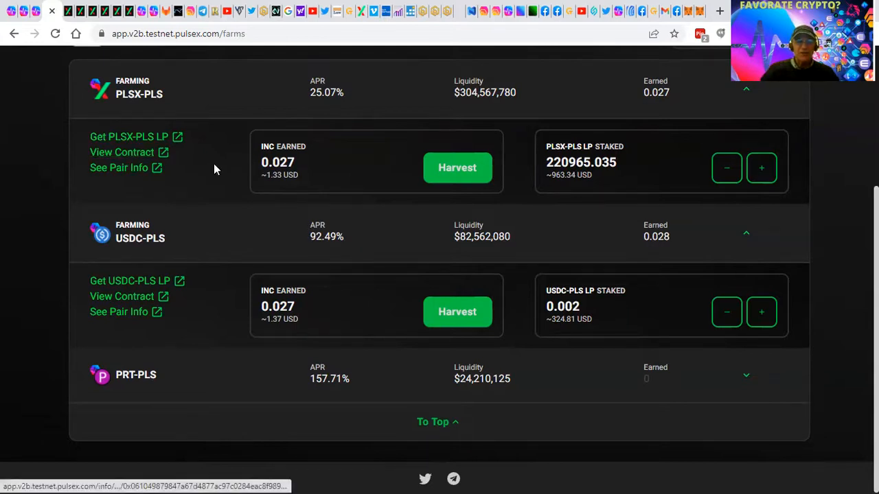
Harvest the roughly 0.027 INC earned on the PLSX-PLS farm, then on the USDC-PLS farm.
{"action": "left_click", "coordinate": [456, 168]}
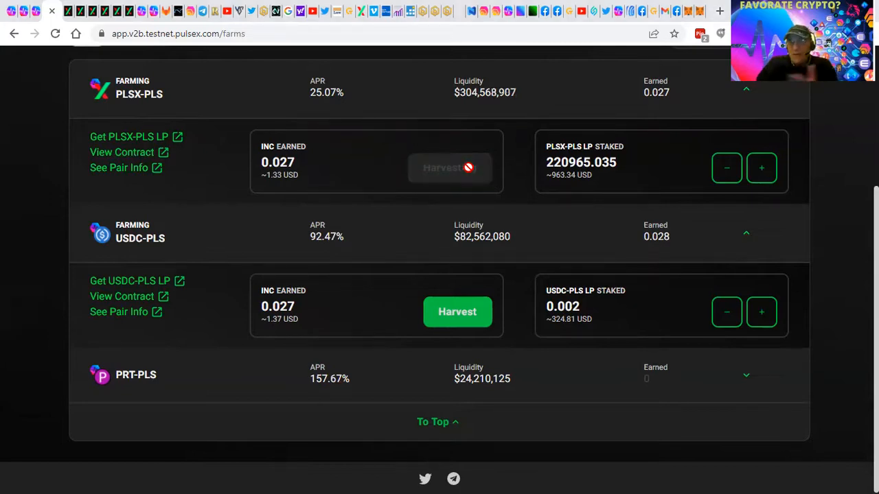
{"action": "left_click", "coordinate": [450, 168]}
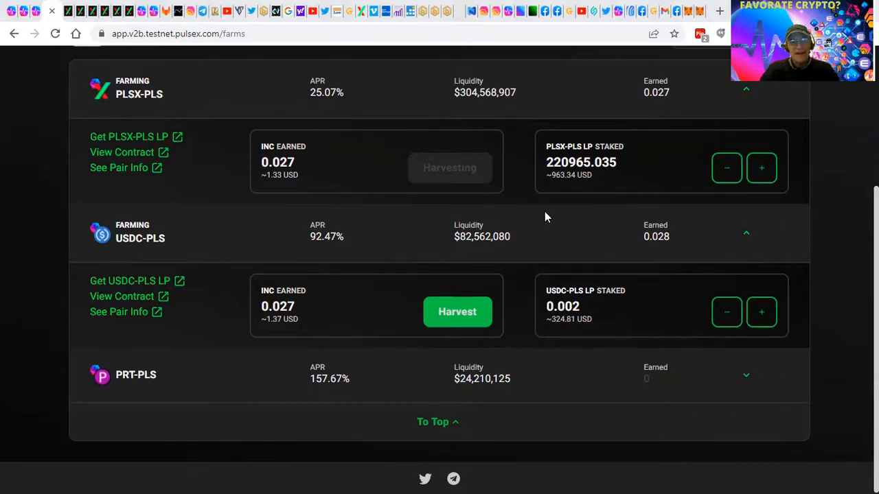
{"action": "left_click", "coordinate": [449, 167]}
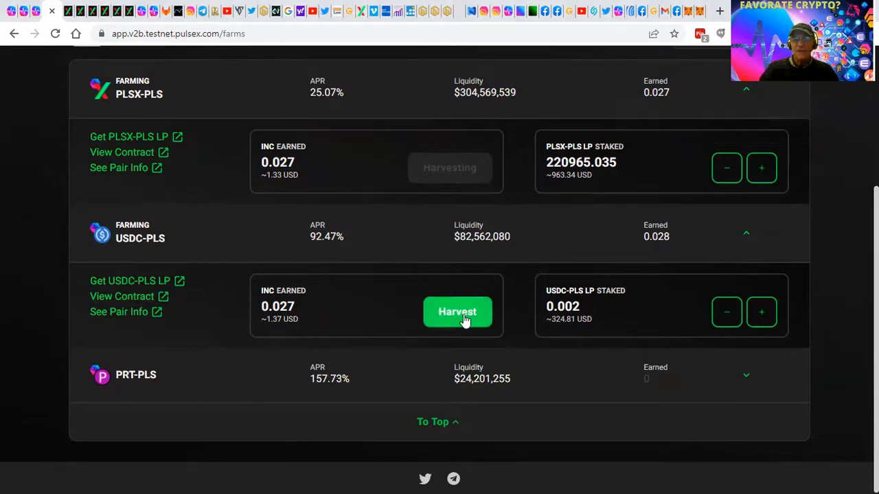
{"action": "left_click", "coordinate": [458, 312]}
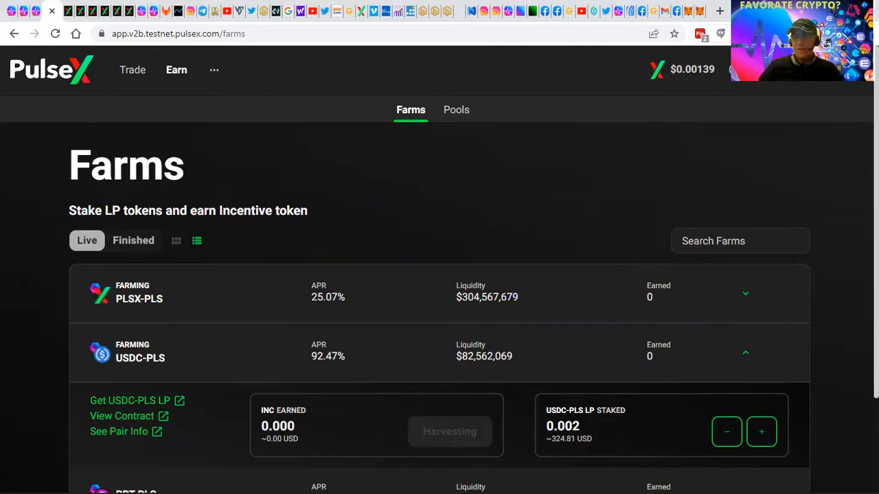
After the harvest confirms, view the connected wallet's PLS and PLSX balances, then return to the farms.
{"action": "left_click", "coordinate": [449, 431]}
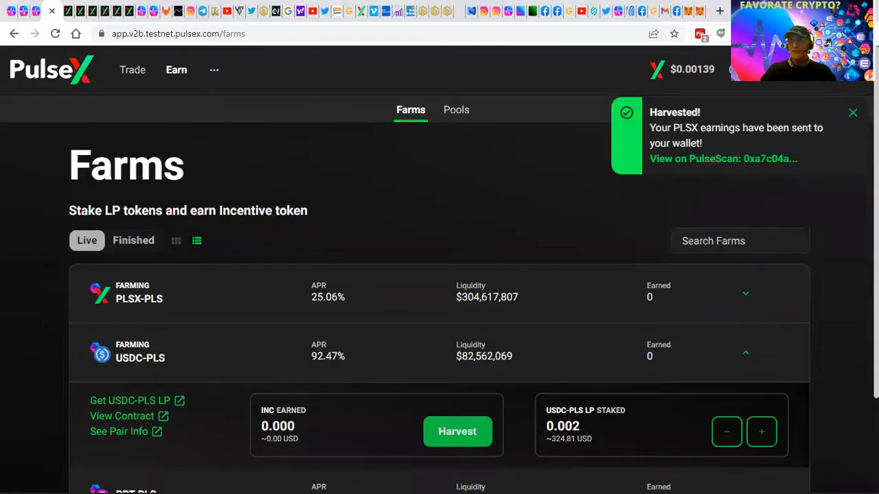
{"action": "left_click", "coordinate": [853, 113]}
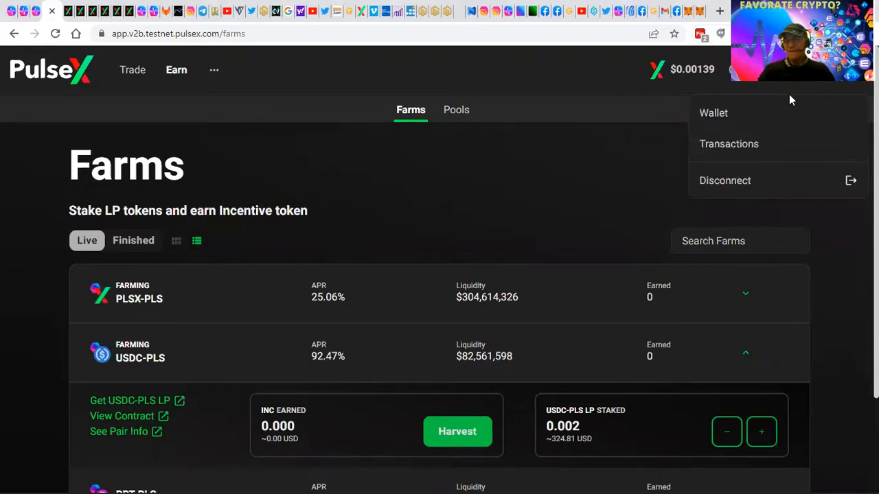
{"action": "left_click", "coordinate": [714, 113]}
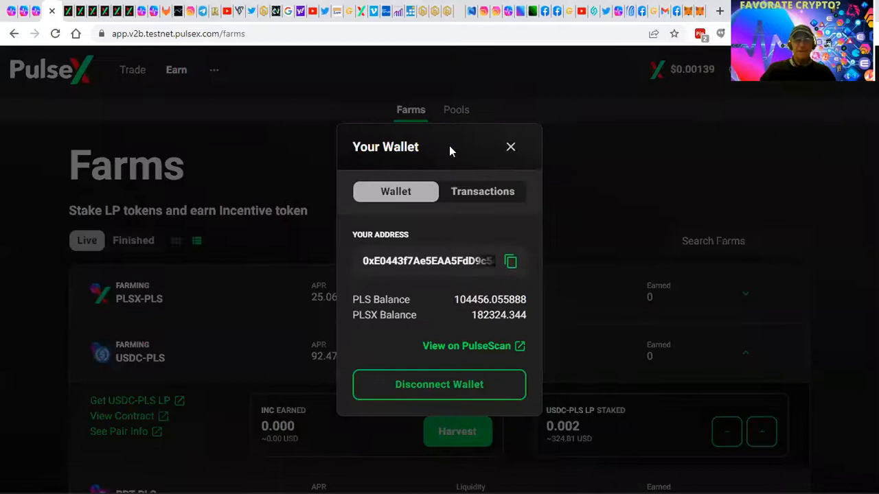
{"action": "mouse_move", "coordinate": [511, 148]}
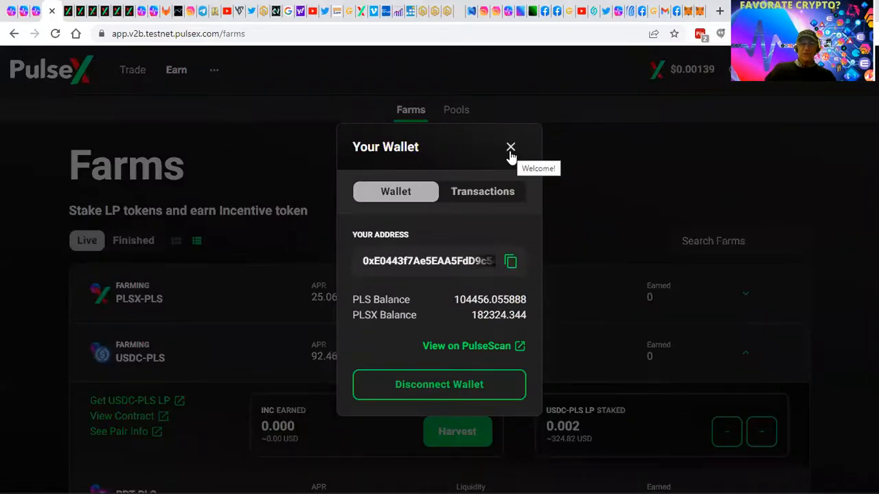
{"action": "left_click", "coordinate": [510, 147]}
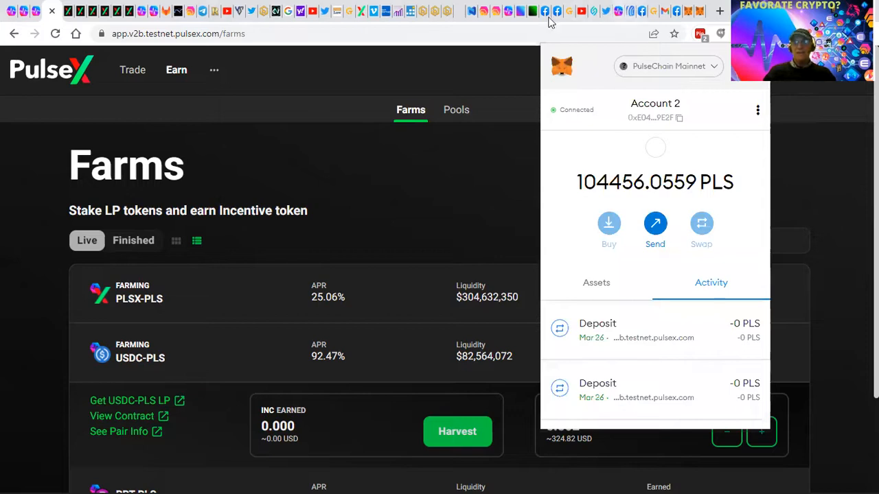
{"action": "mouse_move", "coordinate": [707, 190]}
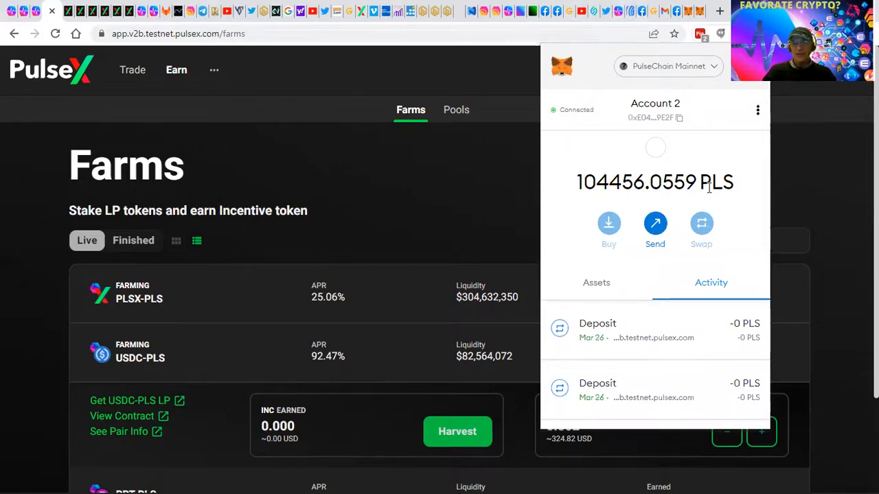
Switch MetaMask to the Assets list and review holdings including 225.14 USDT, 5.67518 PRT, PLP balances and 0 WPLS.
{"action": "scroll", "scroll_direction": "down", "scroll_amount": 3}
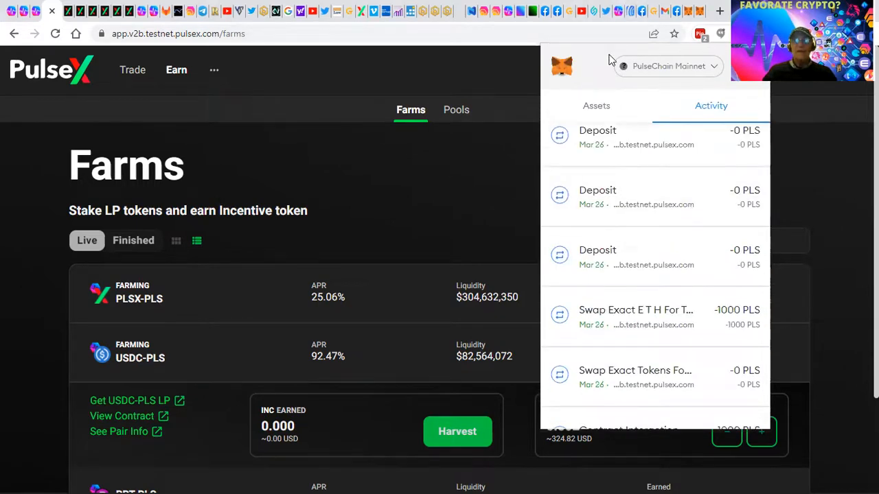
{"action": "left_click", "coordinate": [596, 104]}
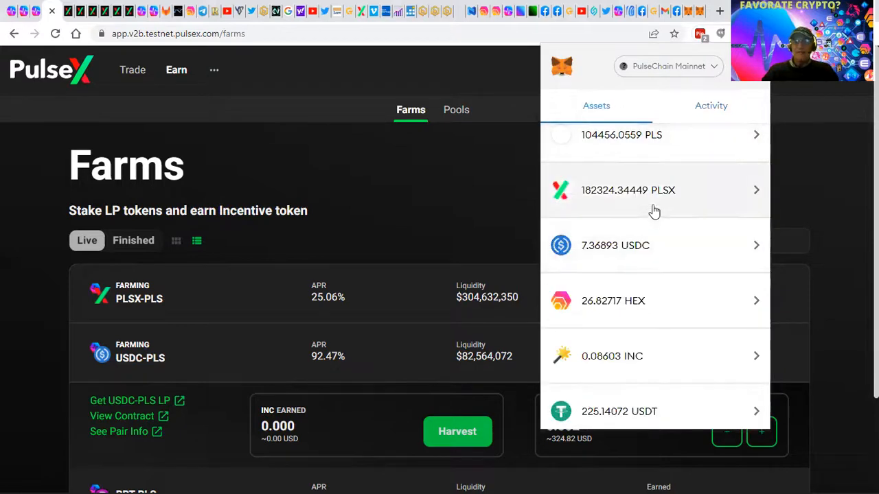
{"action": "mouse_move", "coordinate": [596, 200]}
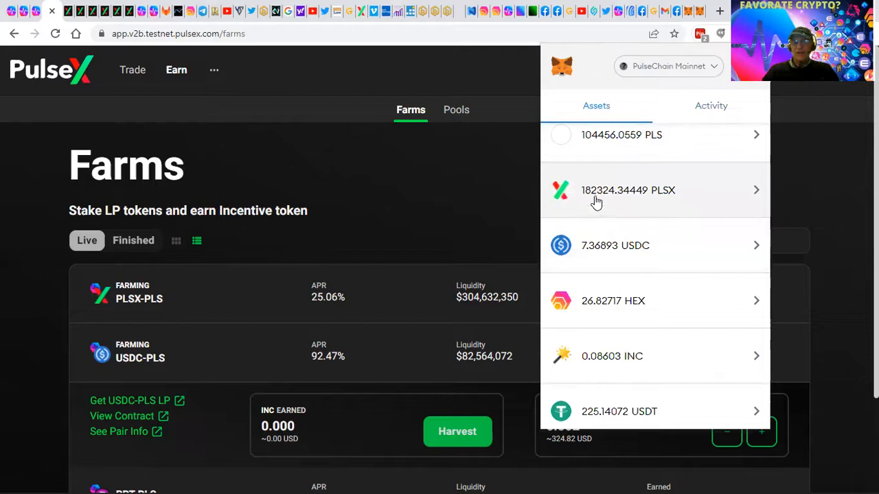
{"action": "mouse_move", "coordinate": [665, 203]}
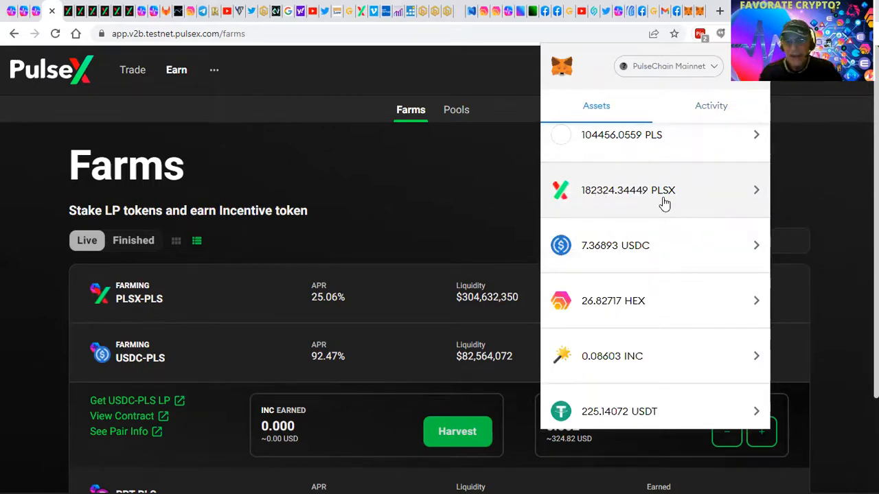
{"action": "mouse_move", "coordinate": [634, 253]}
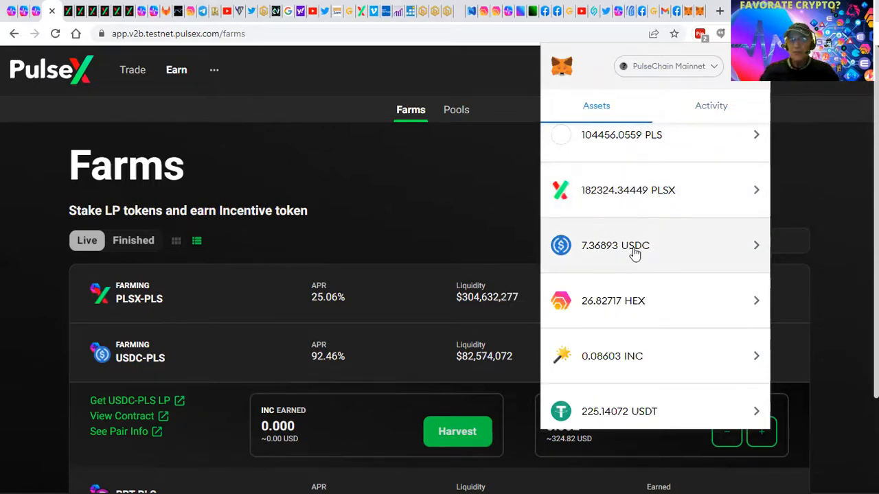
{"action": "scroll", "scroll_direction": "down", "scroll_amount": 3}
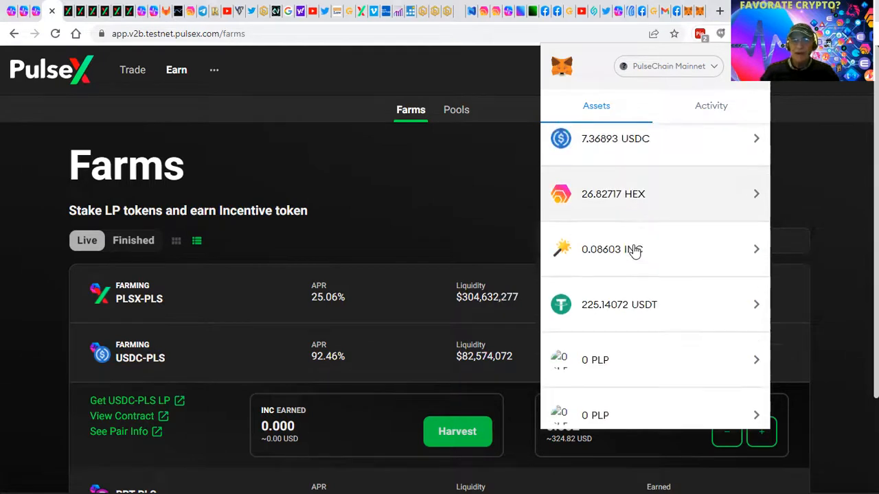
{"action": "scroll", "scroll_direction": "down", "scroll_amount": 3}
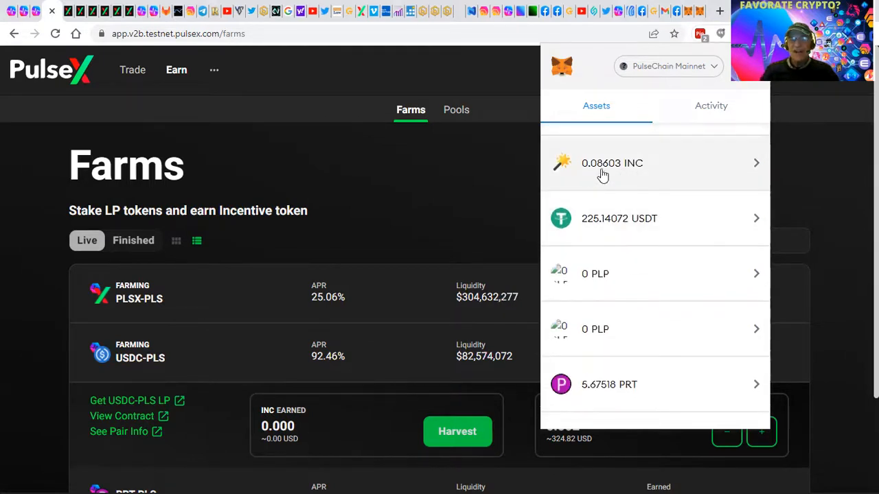
{"action": "mouse_move", "coordinate": [621, 168]}
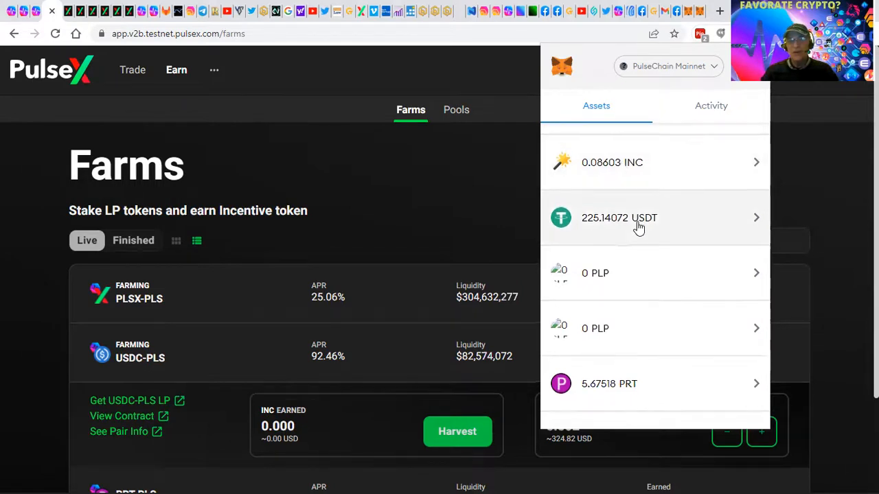
{"action": "scroll", "scroll_direction": "down", "scroll_amount": 3}
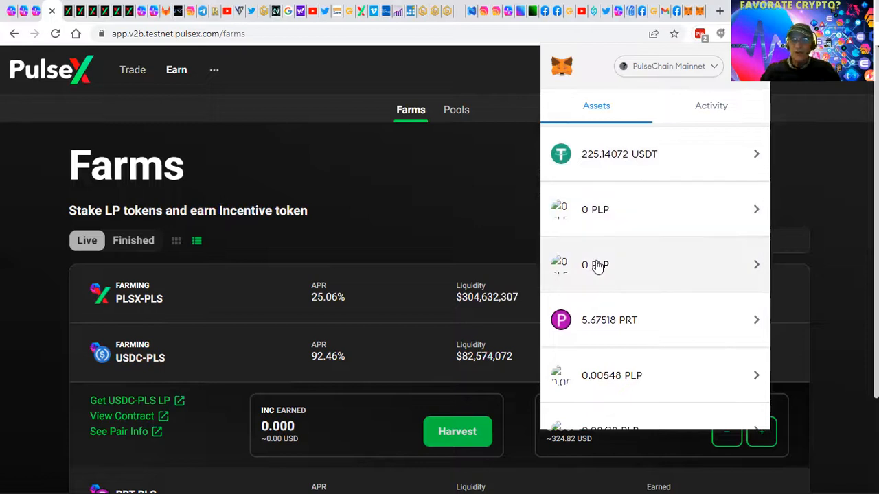
{"action": "mouse_move", "coordinate": [575, 204]}
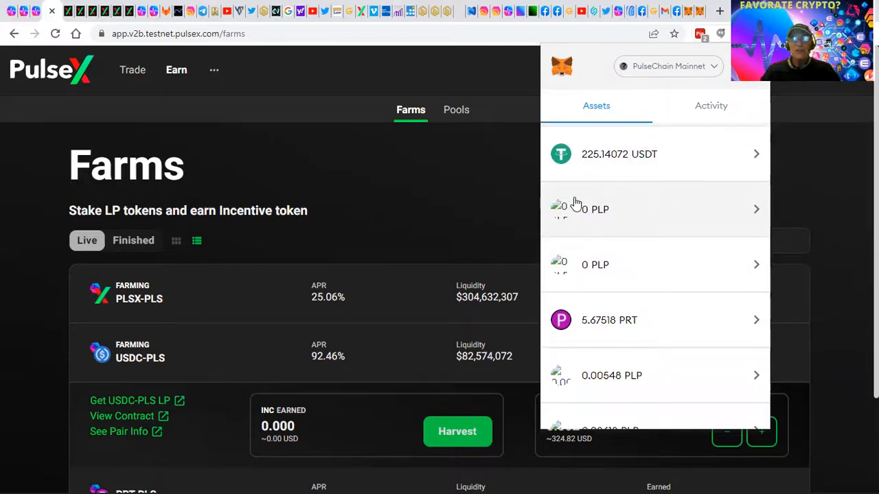
{"action": "mouse_move", "coordinate": [624, 214]}
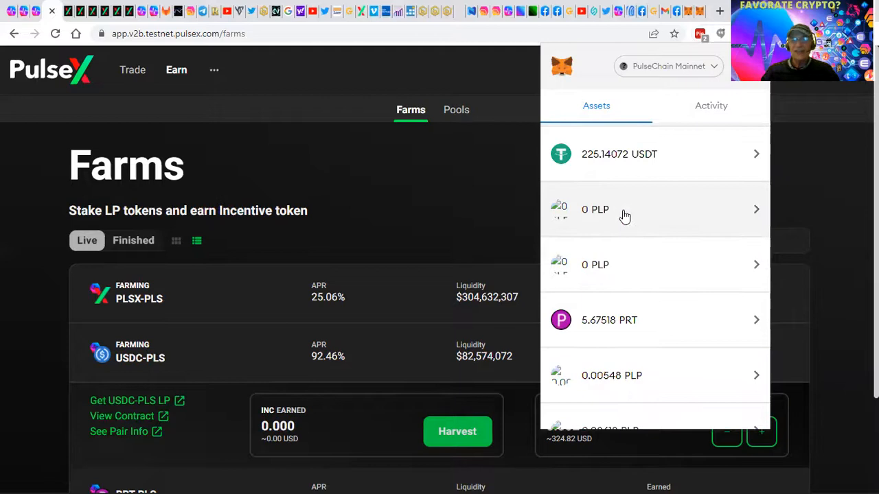
{"action": "scroll", "scroll_direction": "down", "scroll_amount": 3}
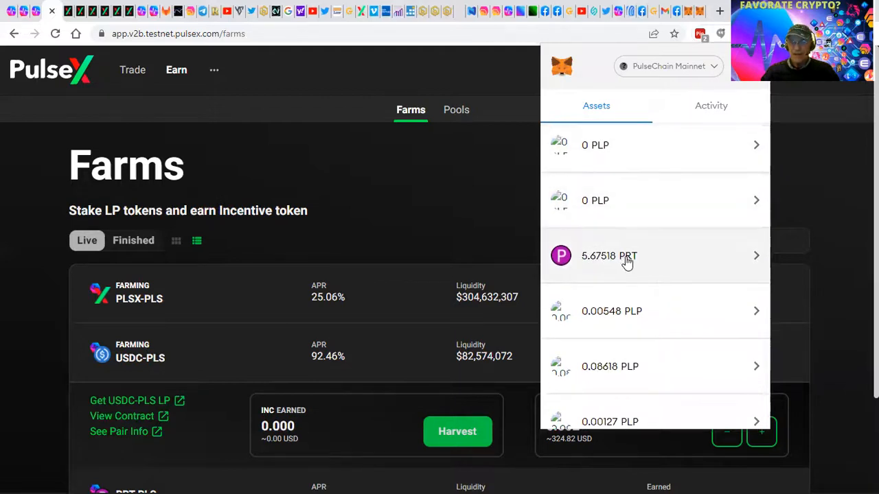
{"action": "mouse_move", "coordinate": [593, 266]}
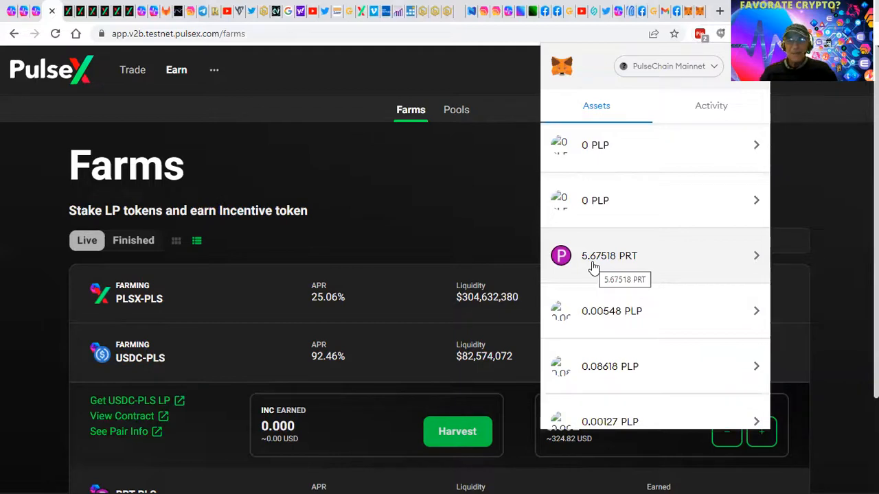
{"action": "scroll", "scroll_direction": "down", "scroll_amount": 3}
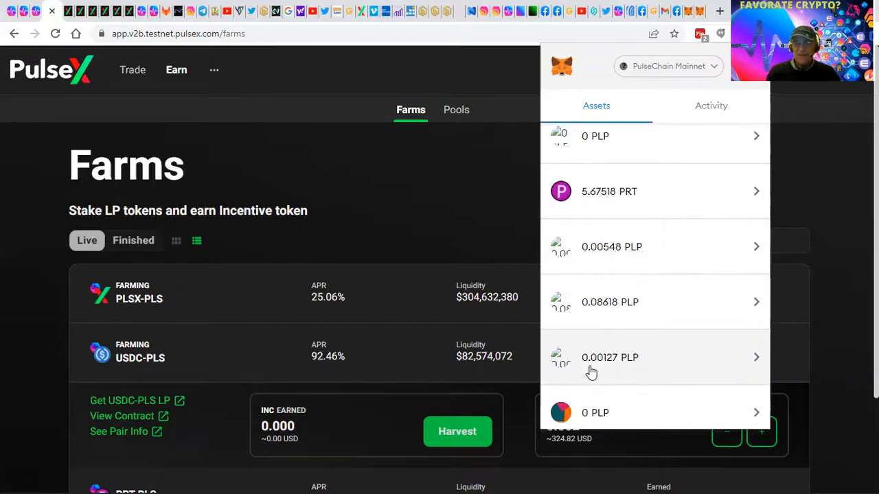
{"action": "scroll", "scroll_direction": "down", "scroll_amount": 3}
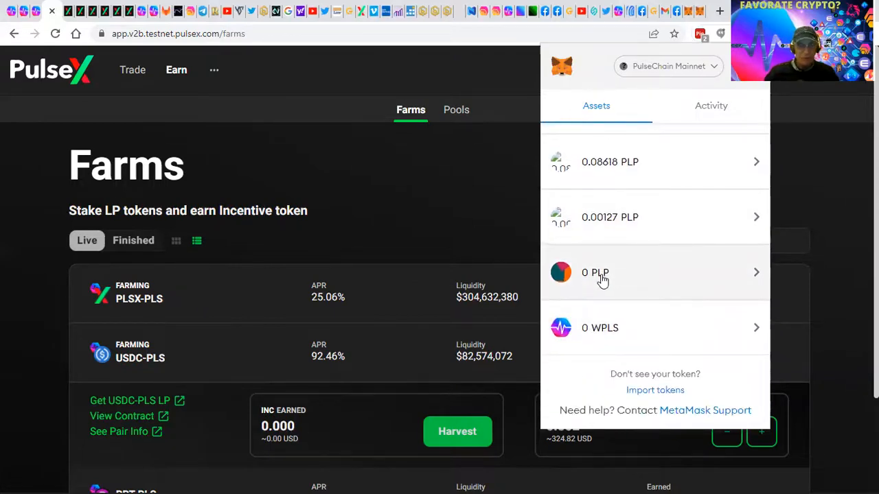
{"action": "mouse_move", "coordinate": [601, 277]}
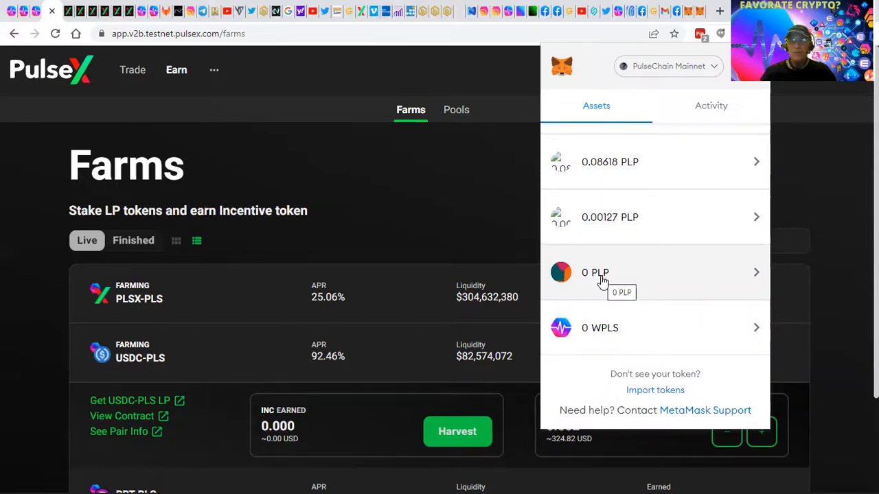
{"action": "mouse_move", "coordinate": [599, 336]}
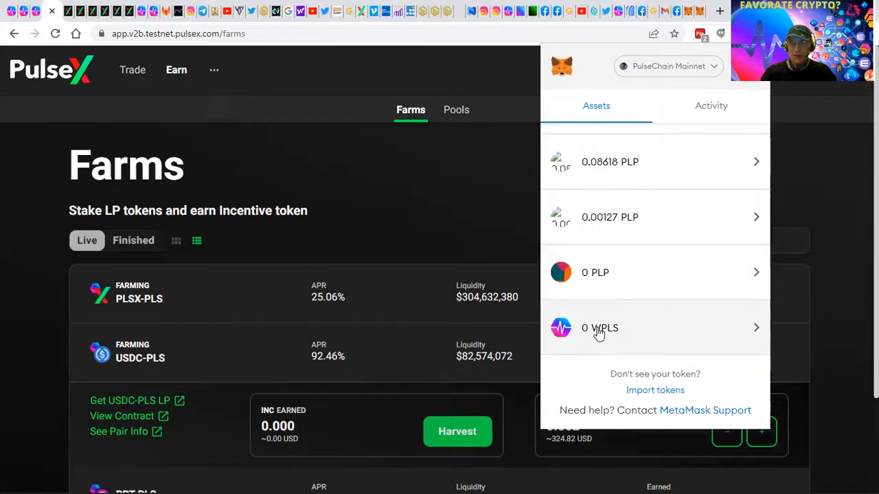
{"action": "scroll", "scroll_direction": "down", "scroll_amount": 3}
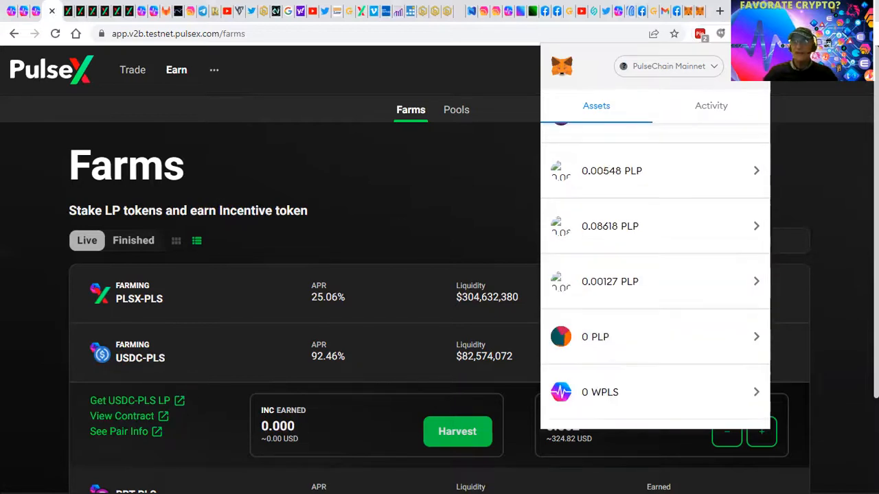